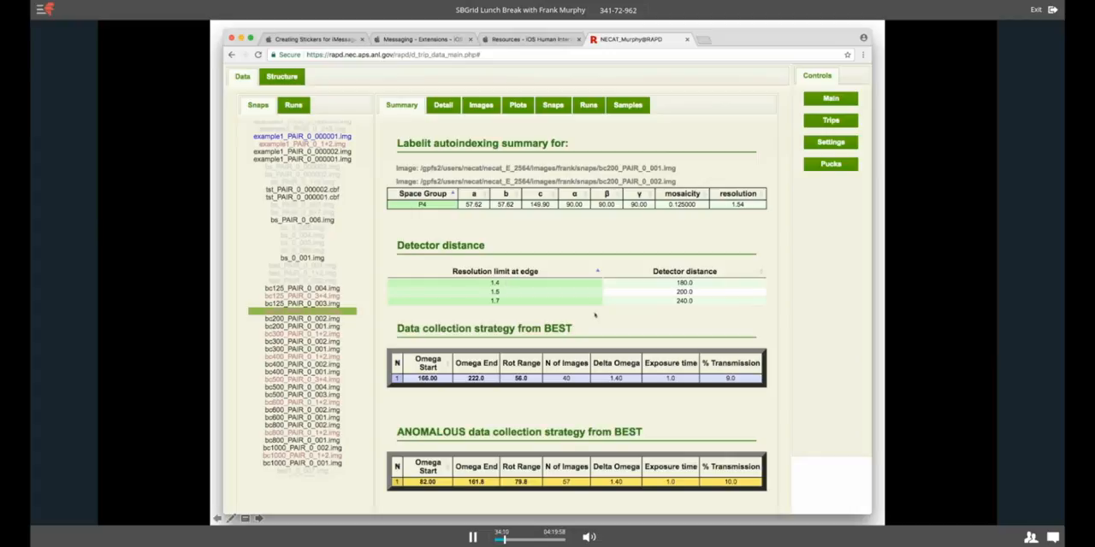
{"action": "mouse_move", "coordinate": [670, 325]}
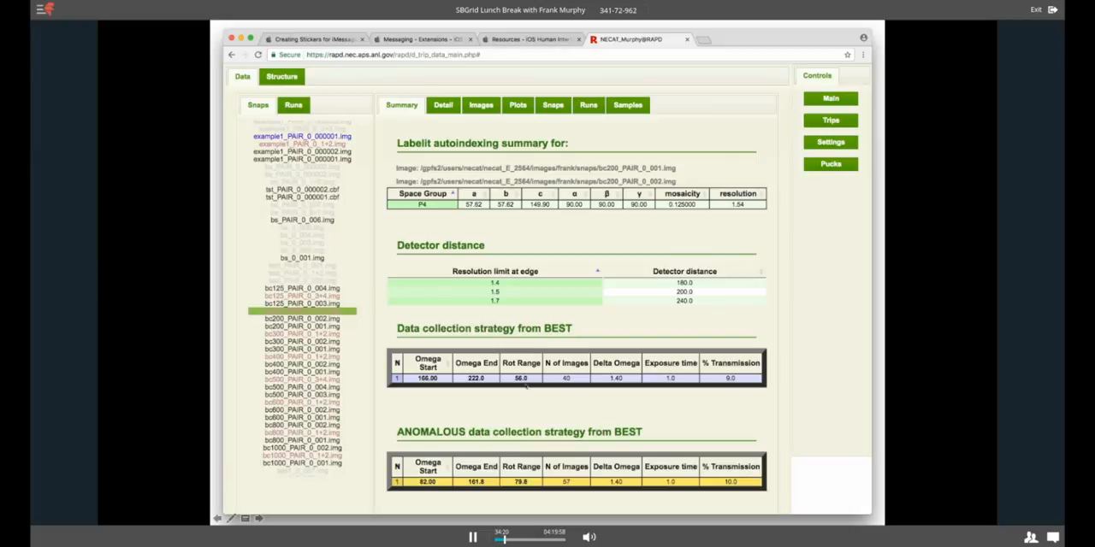
- Show the snap's Omega start plot of minimum oscillation range per completeness
{"action": "left_click", "coordinate": [517, 104]}
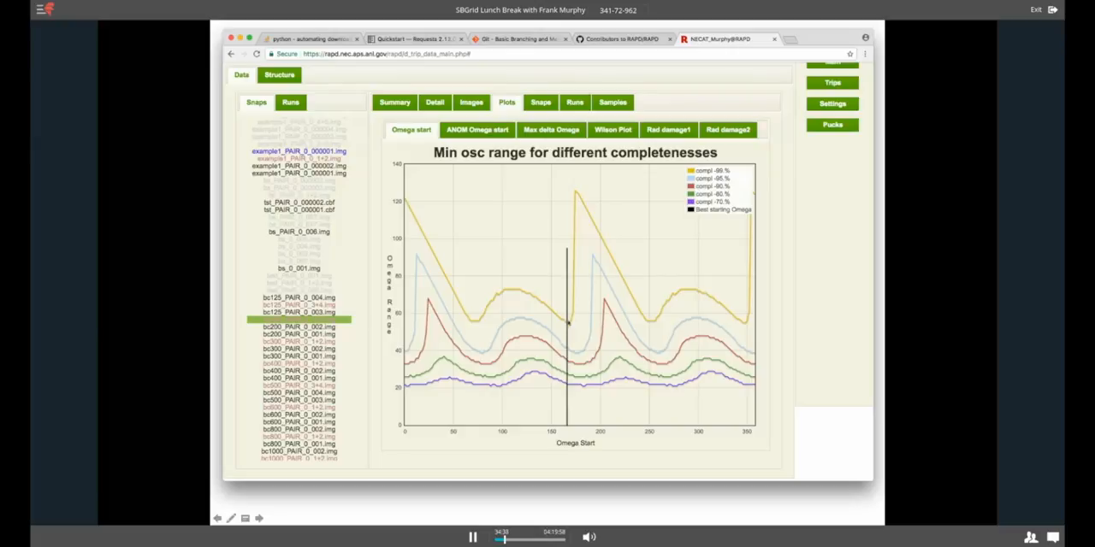
{"action": "mouse_move", "coordinate": [573, 234]}
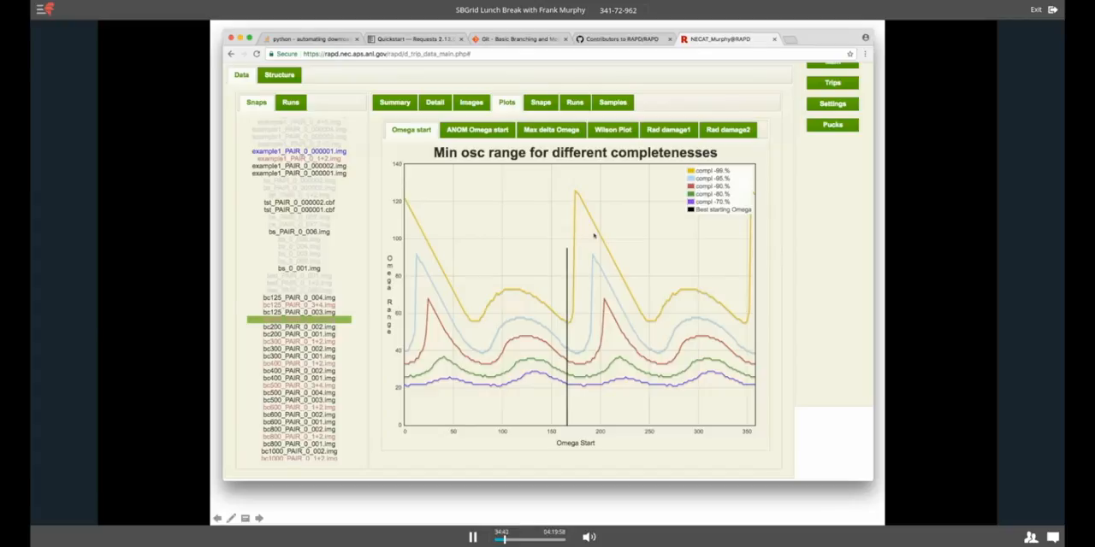
{"action": "mouse_move", "coordinate": [401, 191]}
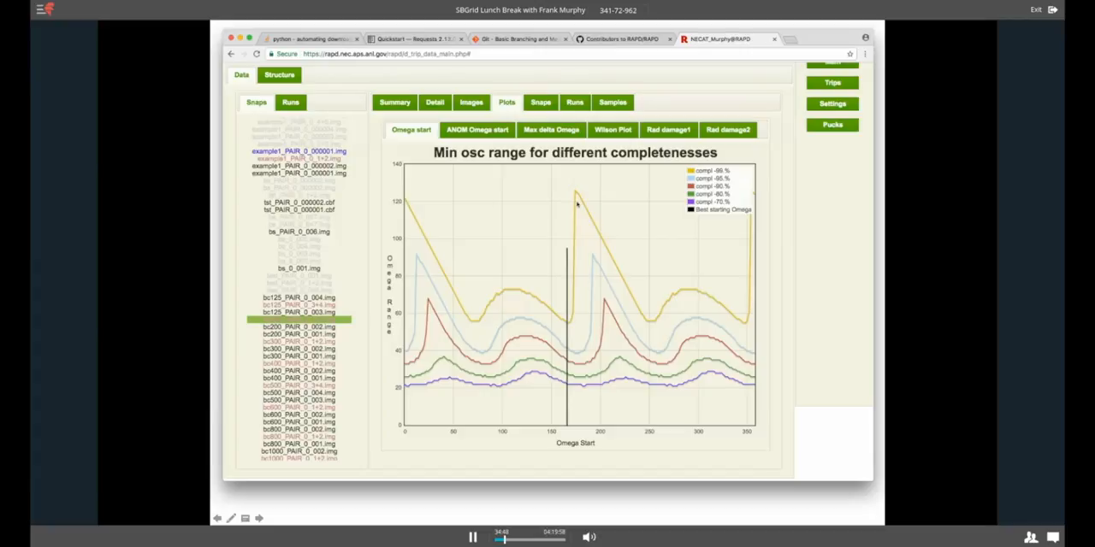
{"action": "mouse_move", "coordinate": [580, 215]}
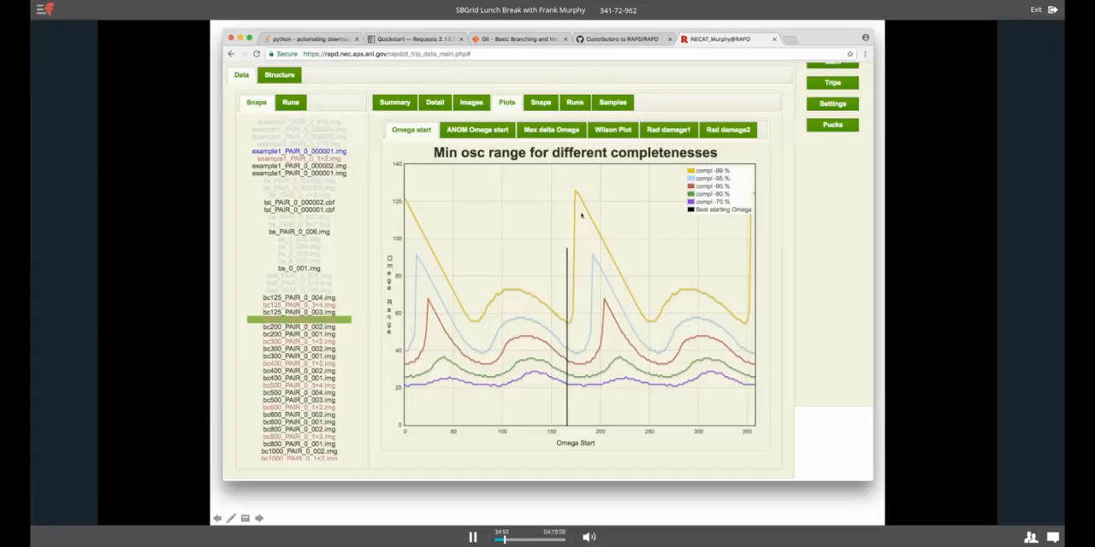
{"action": "mouse_move", "coordinate": [474, 297]}
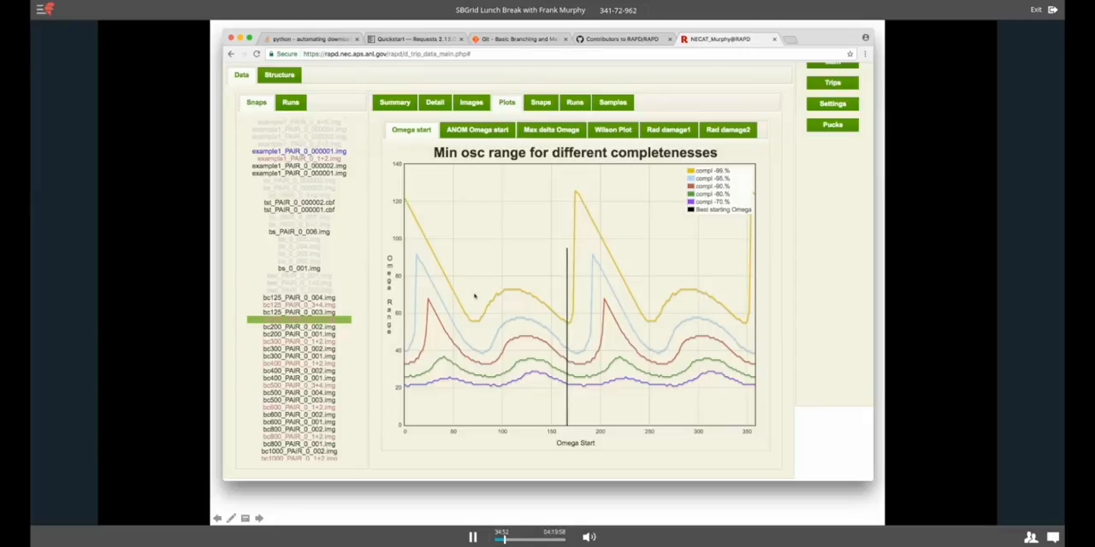
{"action": "mouse_move", "coordinate": [566, 315]}
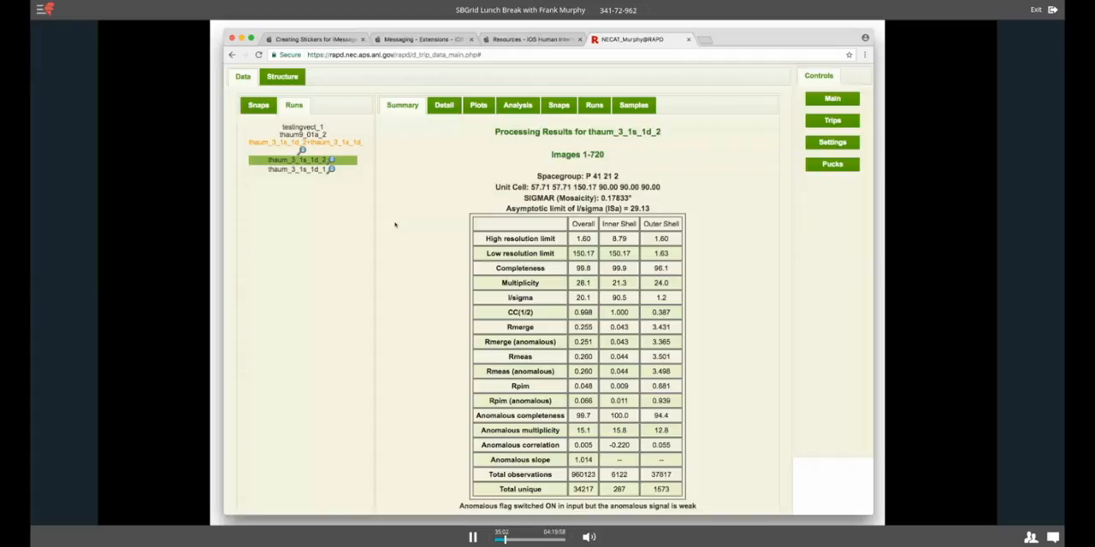
{"action": "mouse_move", "coordinate": [438, 199]}
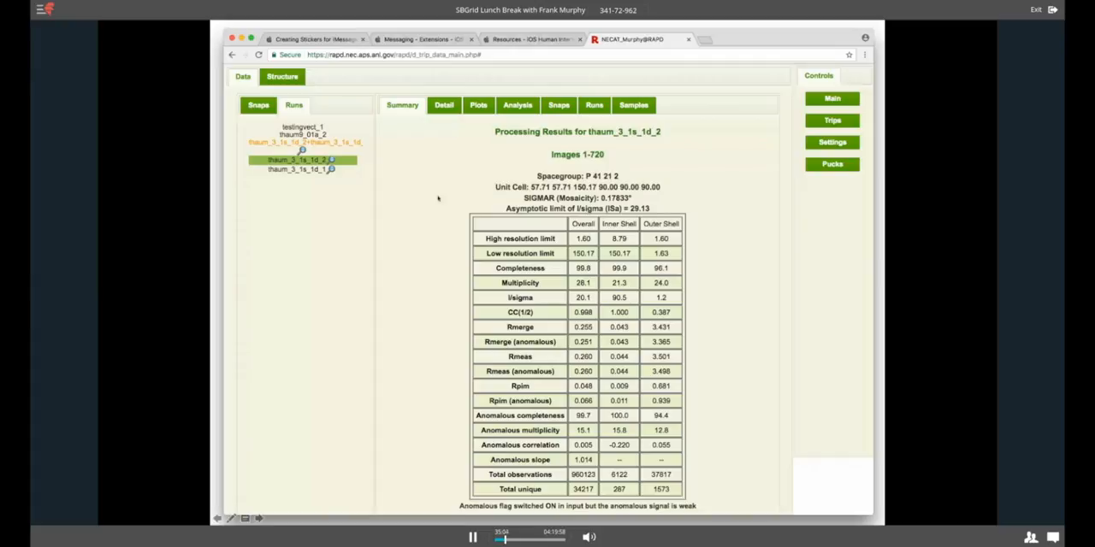
{"action": "mouse_move", "coordinate": [645, 174]}
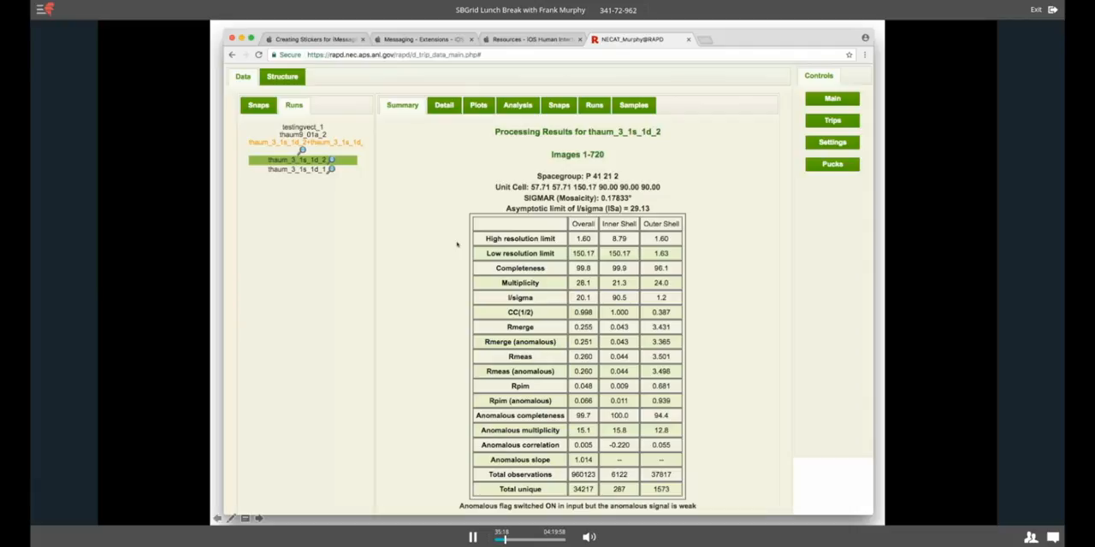
{"action": "mouse_move", "coordinate": [732, 233]}
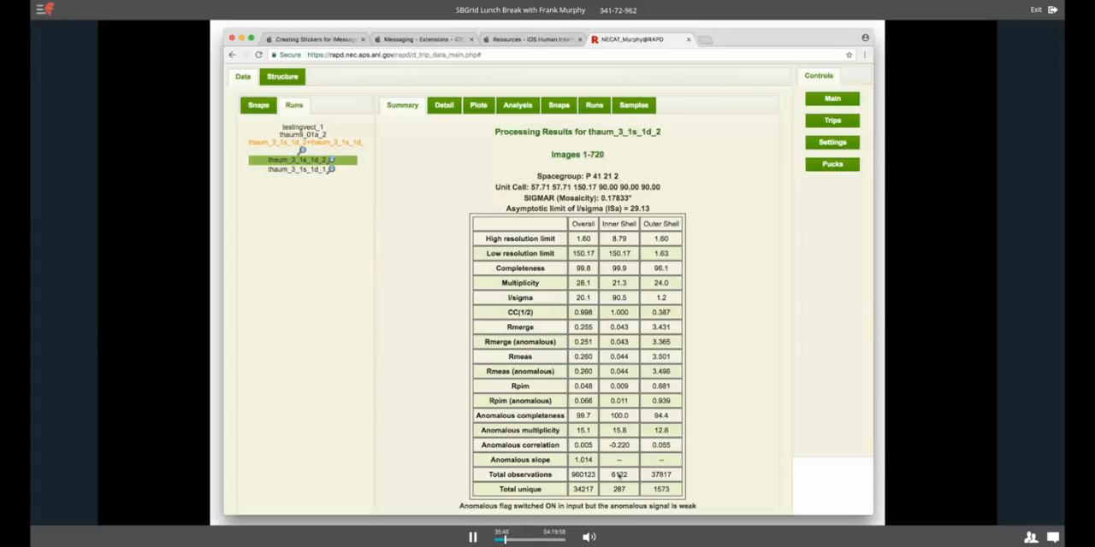
- Show the Summary results for run thaum_3_1s_1d_2 from the Runs list
{"action": "left_click", "coordinate": [517, 104]}
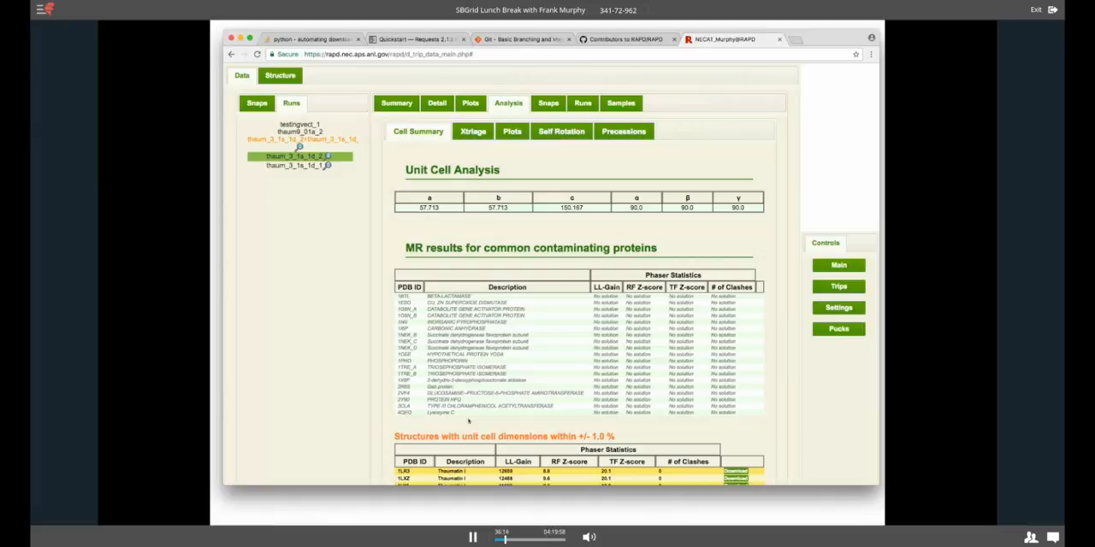
{"action": "mouse_move", "coordinate": [540, 325]}
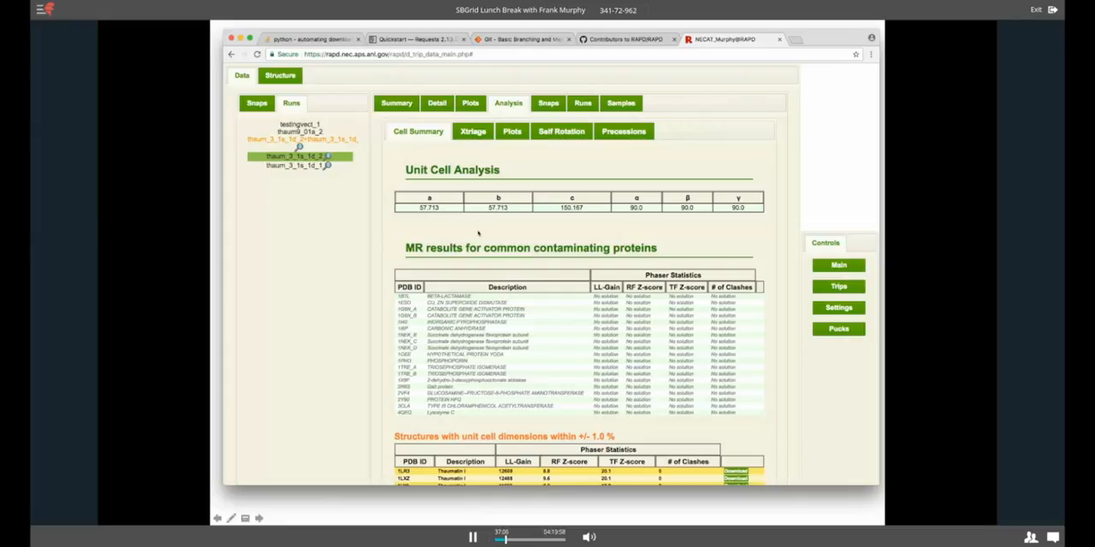
- View the Cell Summary analysis with contaminant and thaumatin MR matches for thaum_3_1s_1d_2
{"action": "right_click", "coordinate": [300, 155]}
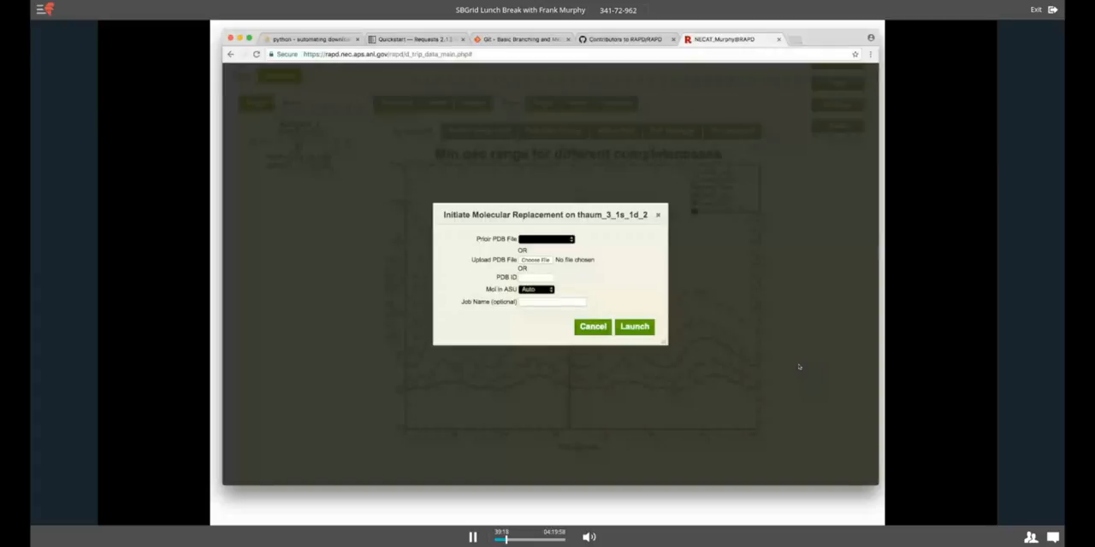
{"action": "mouse_move", "coordinate": [610, 273]}
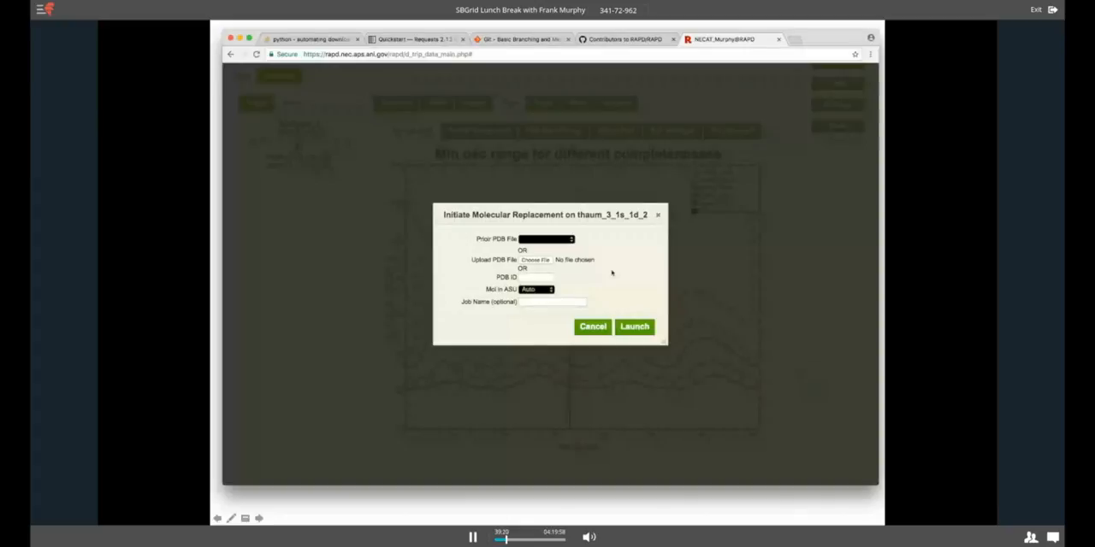
{"action": "mouse_move", "coordinate": [544, 281]}
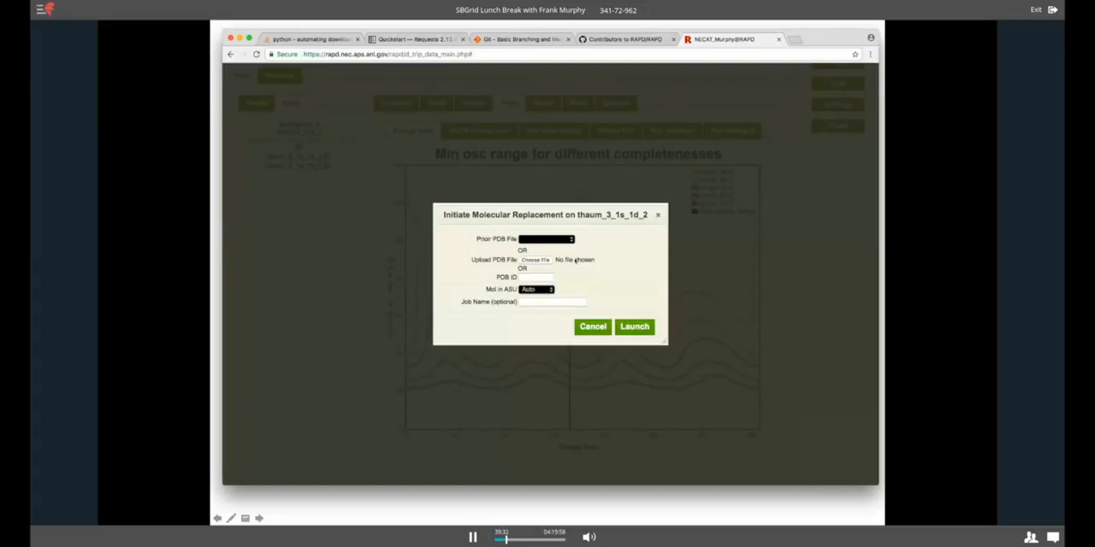
{"action": "mouse_move", "coordinate": [630, 258]}
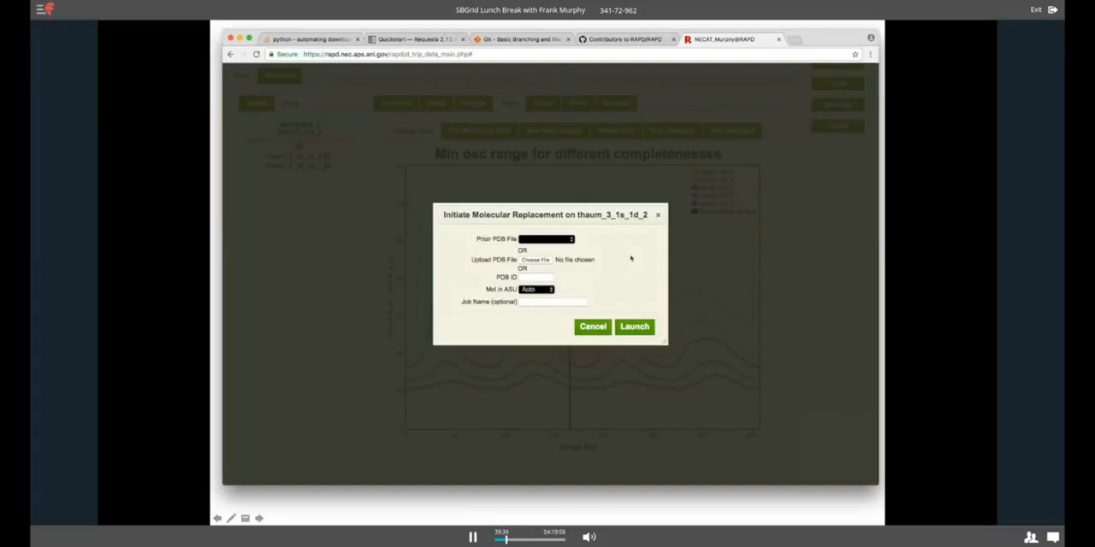
{"action": "mouse_move", "coordinate": [627, 261]}
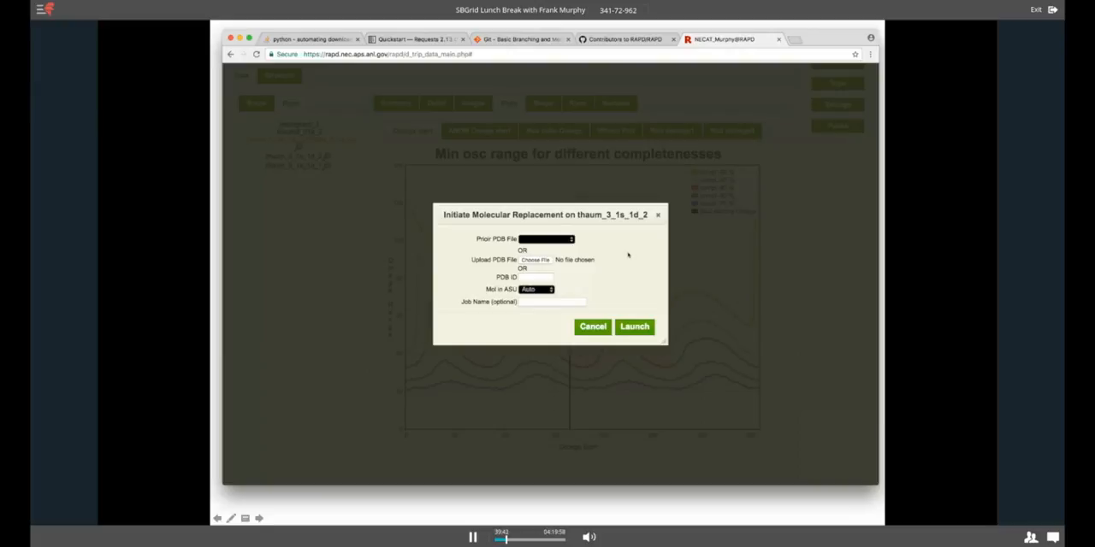
{"action": "mouse_move", "coordinate": [601, 249]}
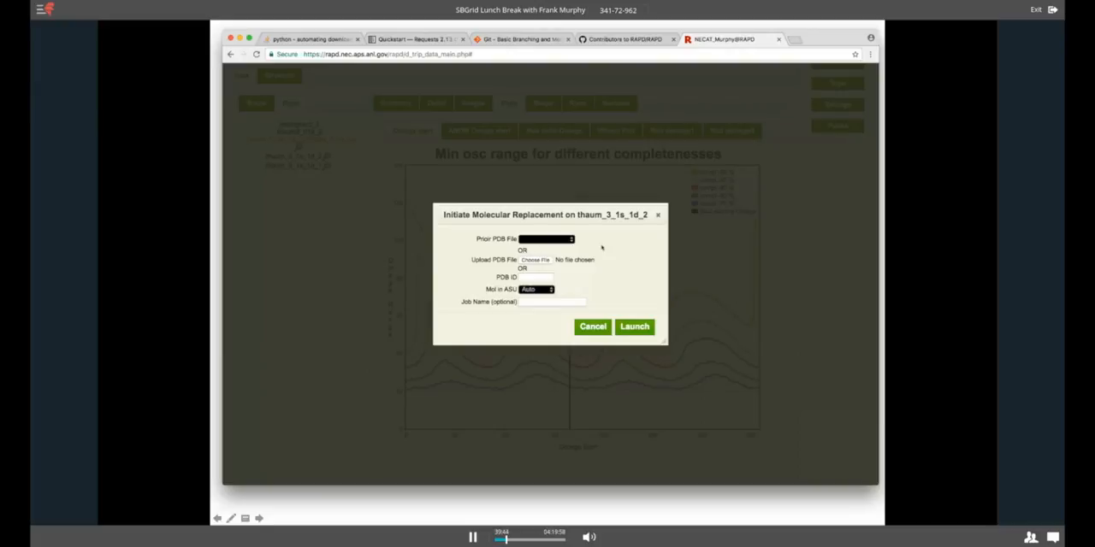
{"action": "mouse_move", "coordinate": [588, 265]}
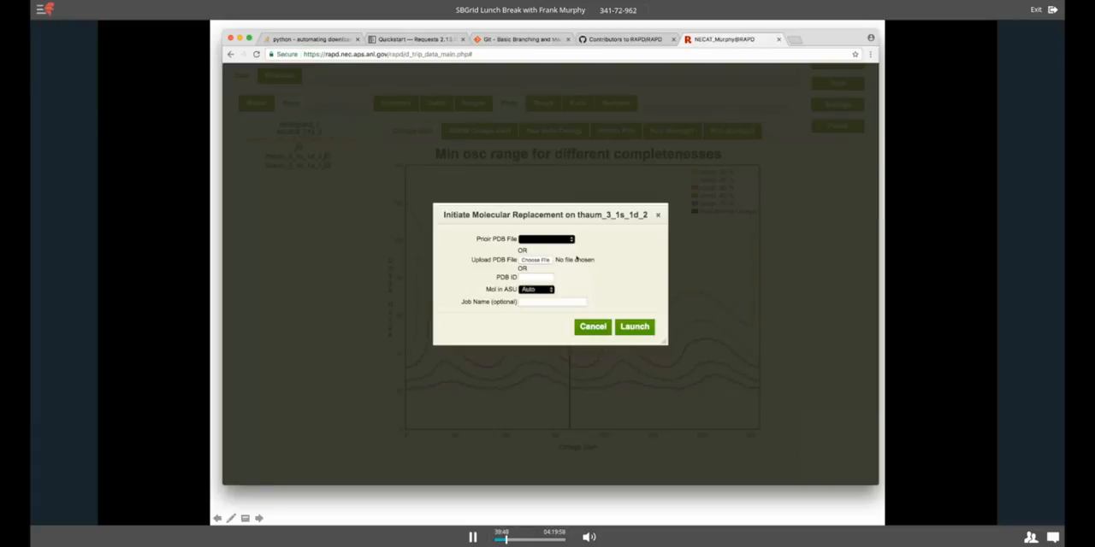
{"action": "mouse_move", "coordinate": [652, 300]}
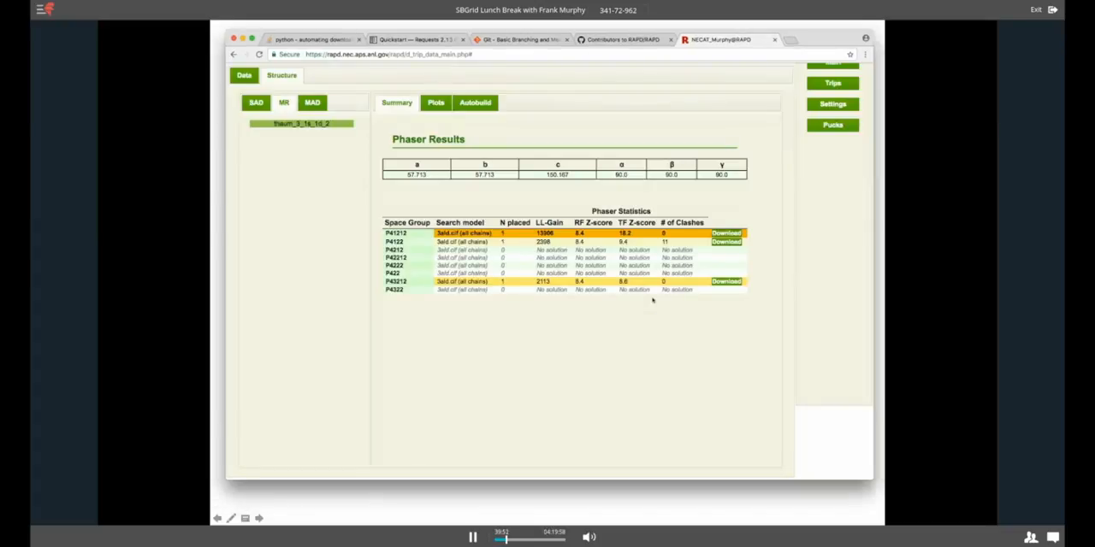
{"action": "mouse_move", "coordinate": [694, 320]}
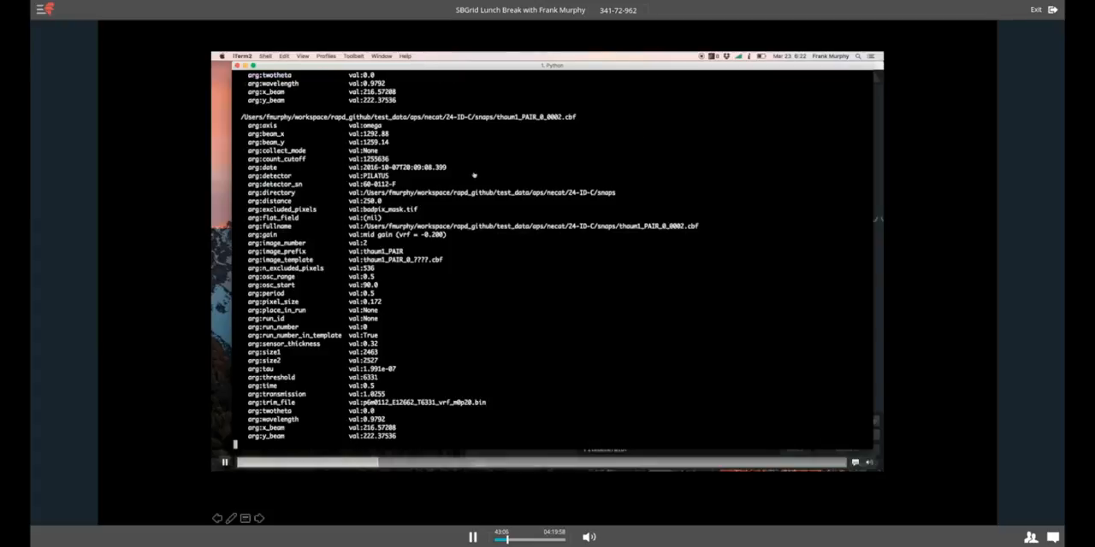
{"action": "mouse_move", "coordinate": [697, 141]}
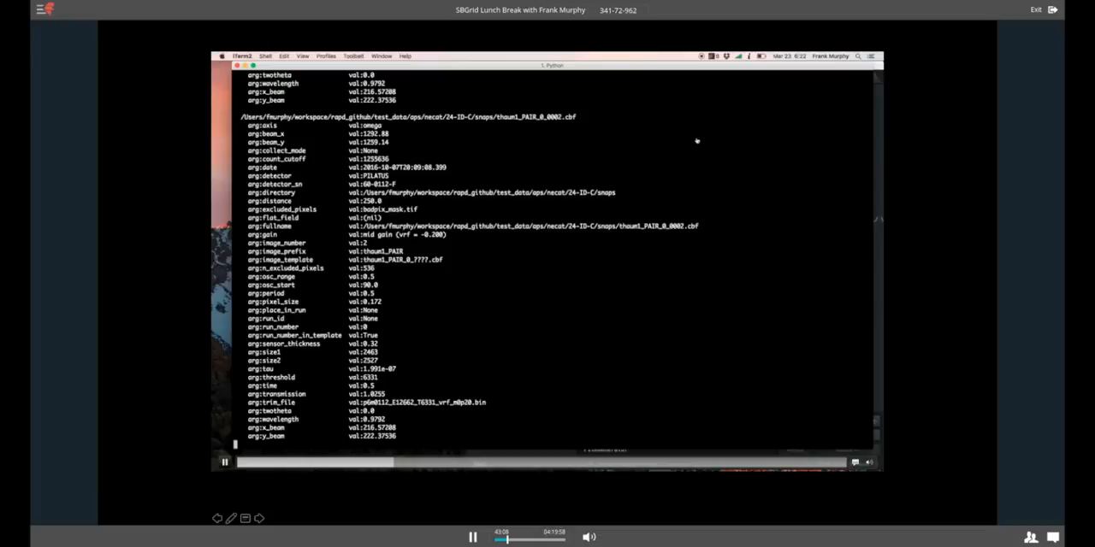
{"action": "mouse_move", "coordinate": [577, 219]}
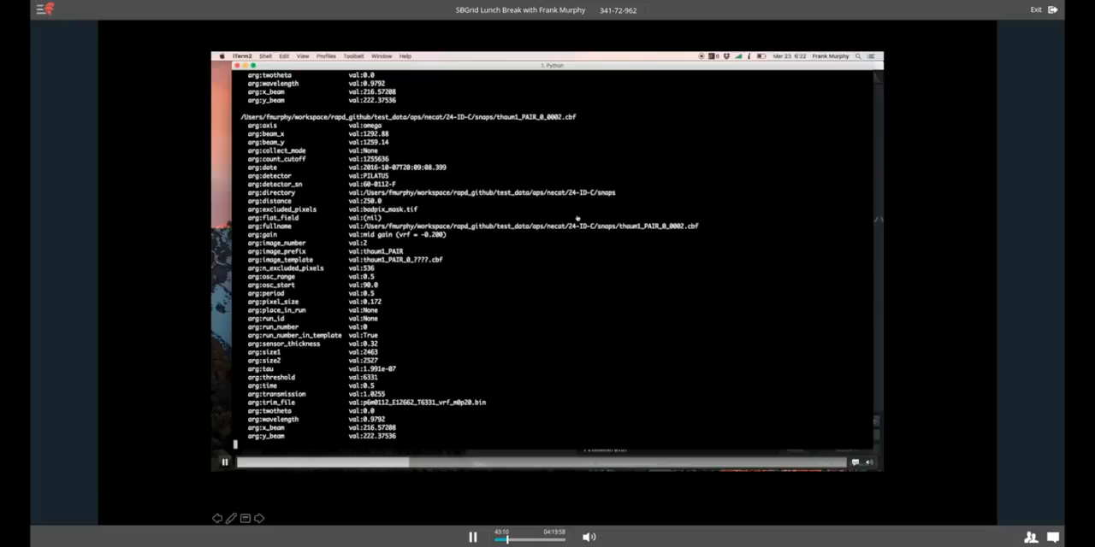
{"action": "mouse_move", "coordinate": [428, 366]}
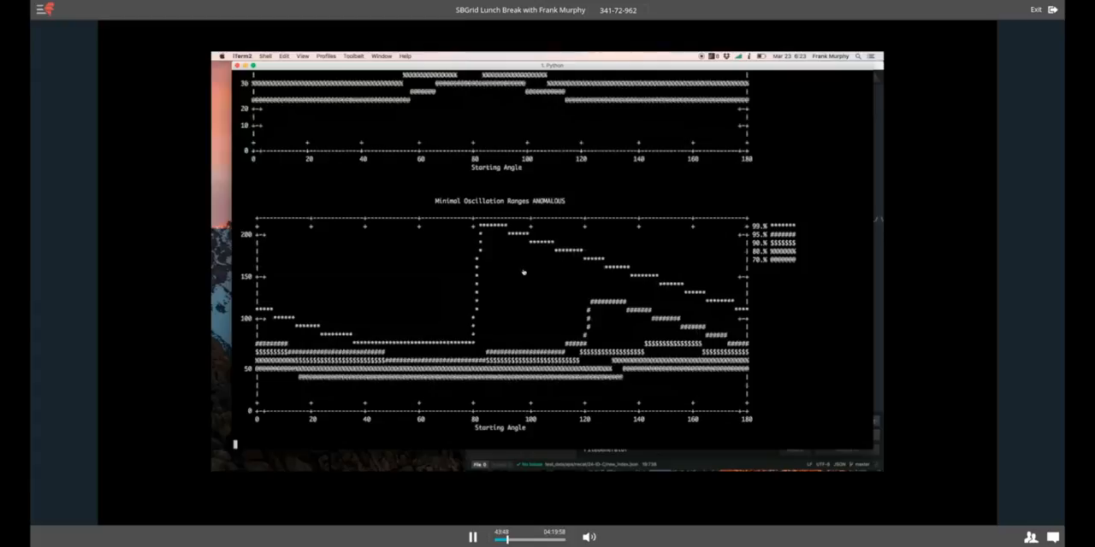
- Leave the plot output for an empty bash prompt in the UCLA directory
{"action": "scroll", "scroll_direction": "down", "scroll_amount": 3}
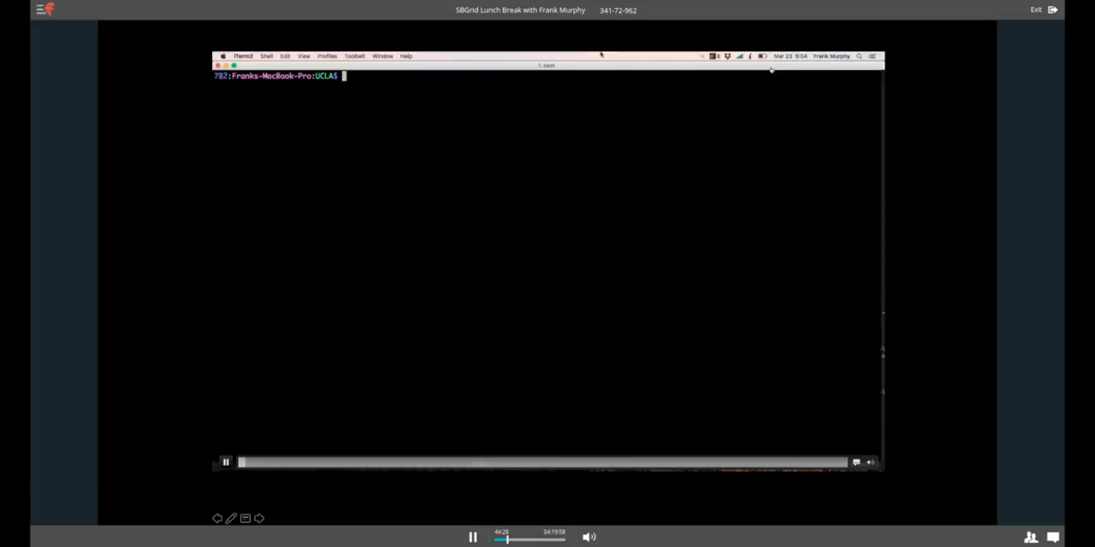
- Clear the terminal and scroll the integration output to the final results and Rmerge vs. Batch plot
{"action": "type", "text": "clear"}
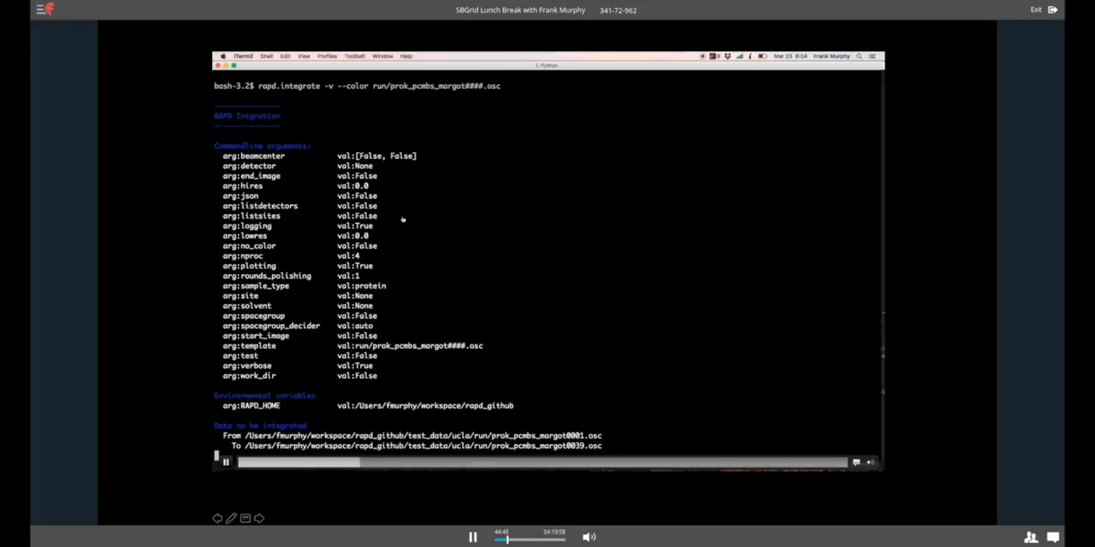
{"action": "mouse_move", "coordinate": [592, 414]}
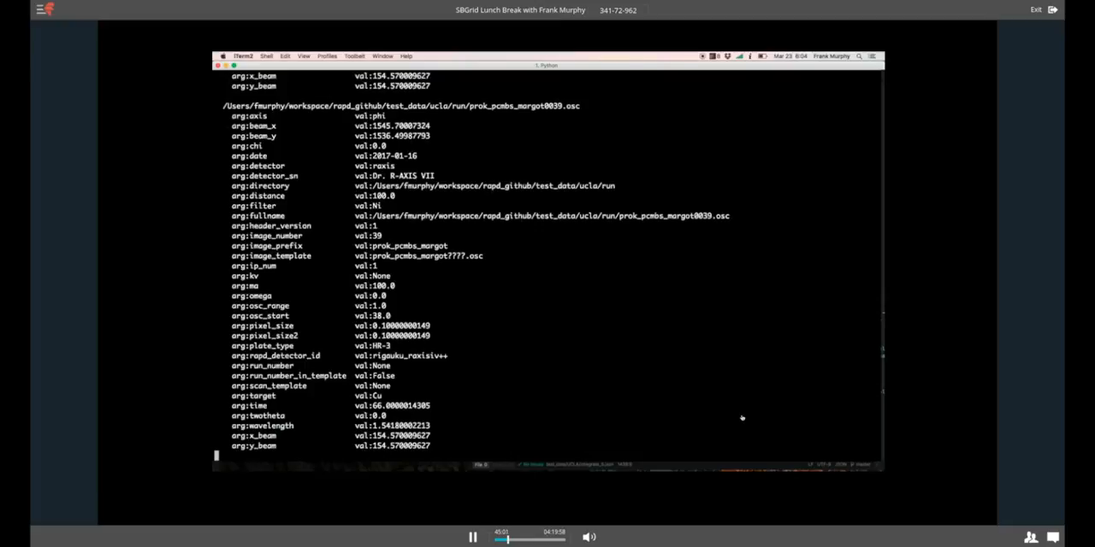
{"action": "scroll", "scroll_direction": "down", "scroll_amount": 3}
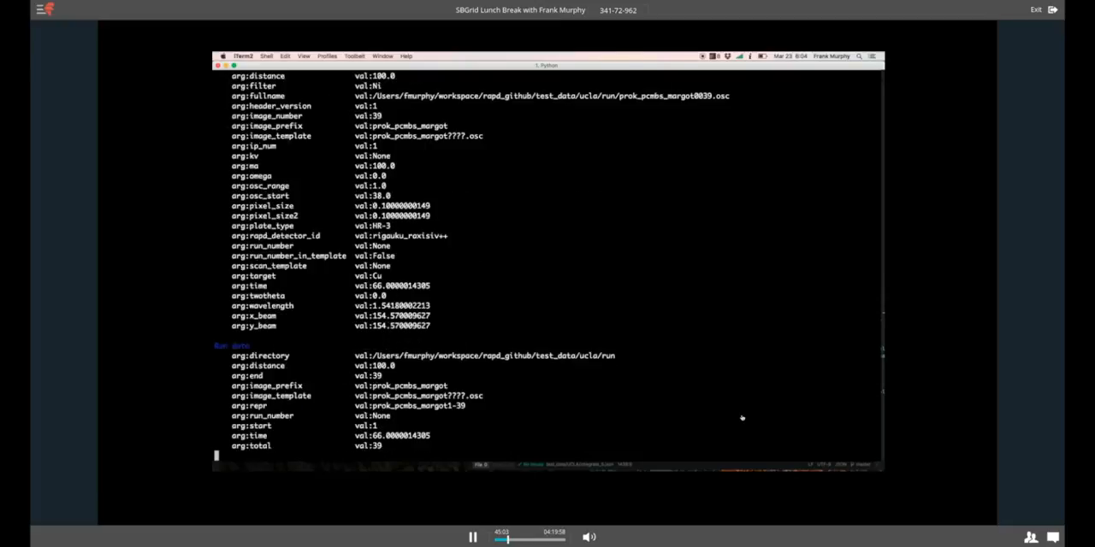
{"action": "scroll", "scroll_direction": "down", "scroll_amount": 3}
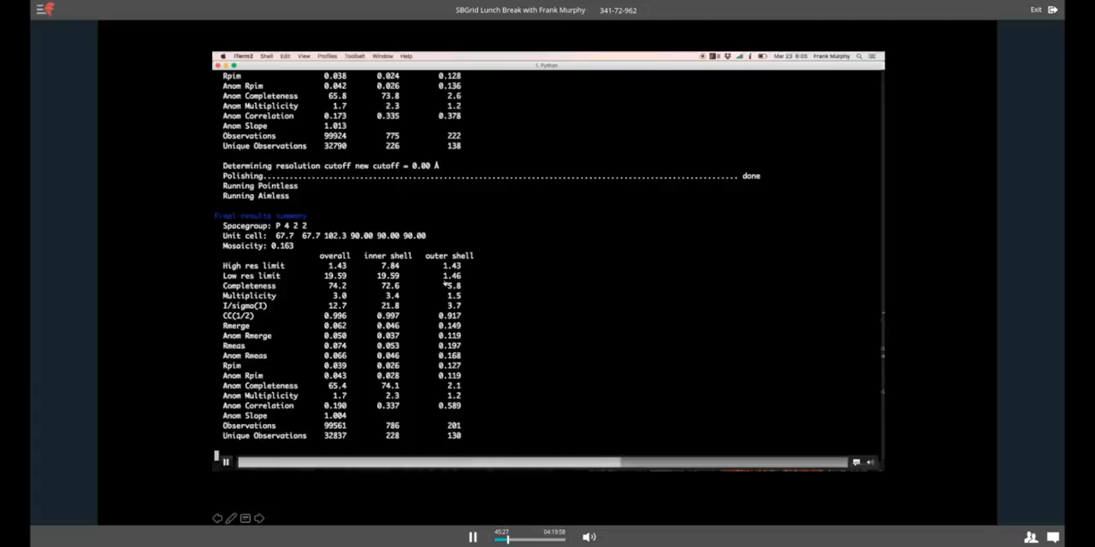
{"action": "mouse_move", "coordinate": [720, 265]}
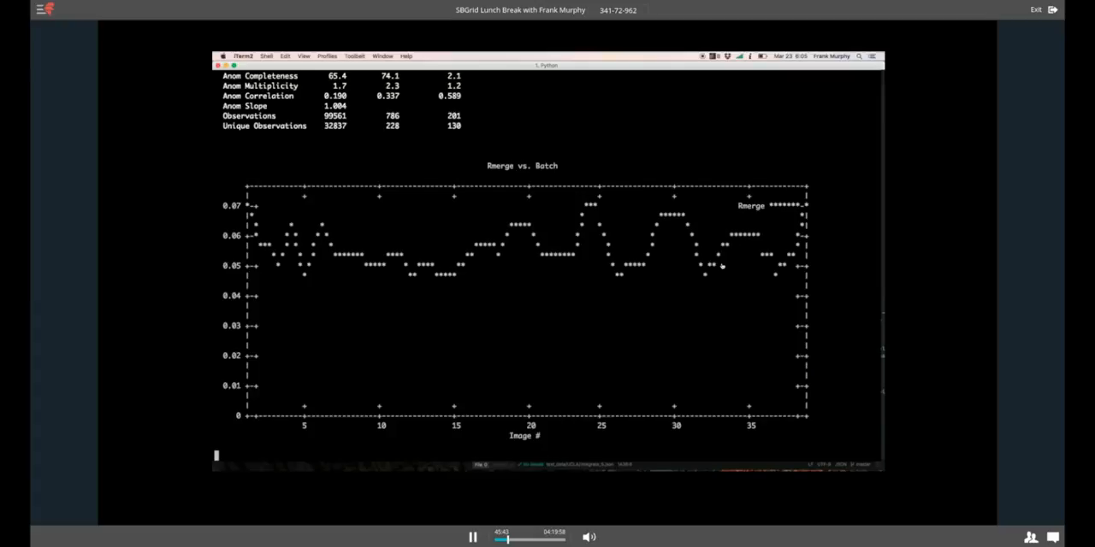
{"action": "scroll", "scroll_direction": "down", "scroll_amount": 3}
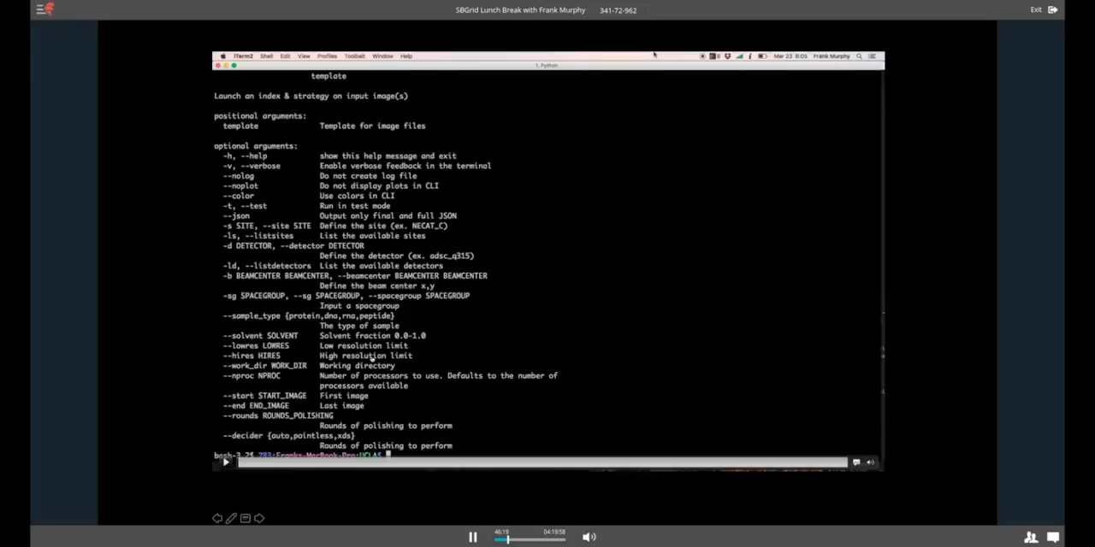
{"action": "mouse_move", "coordinate": [539, 245]}
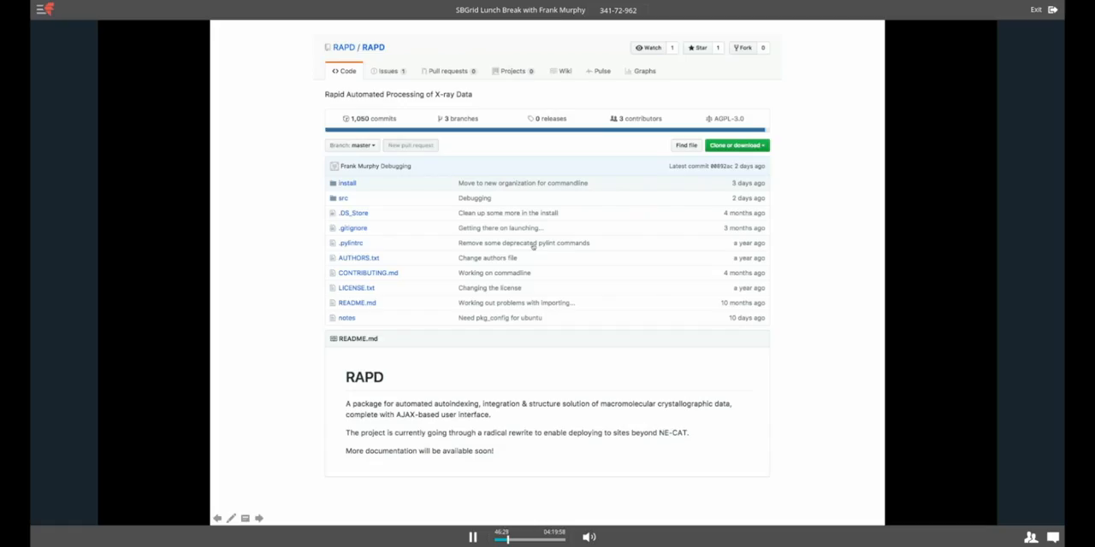
{"action": "mouse_move", "coordinate": [295, 260]}
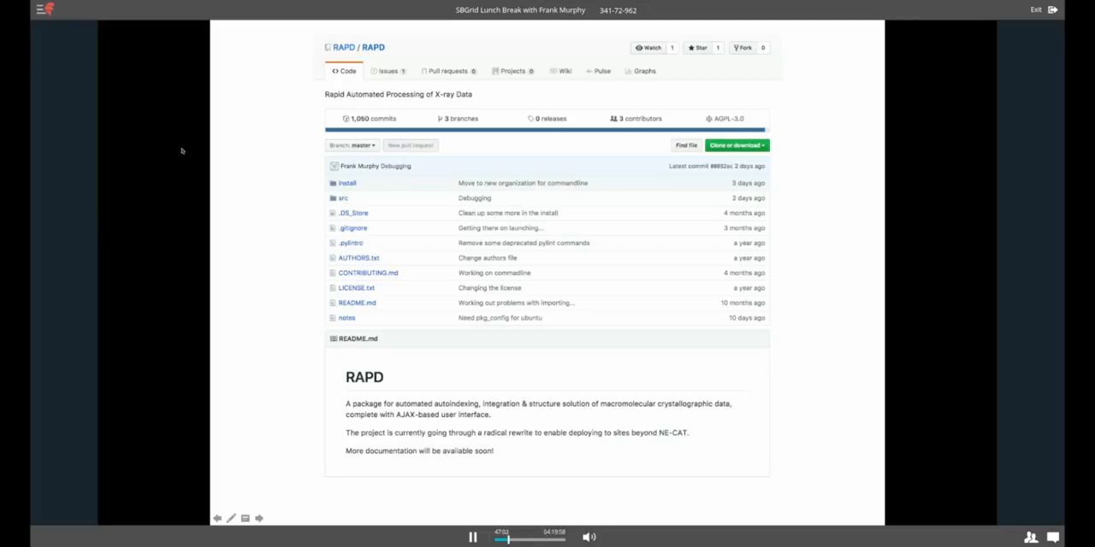
{"action": "mouse_move", "coordinate": [402, 66]}
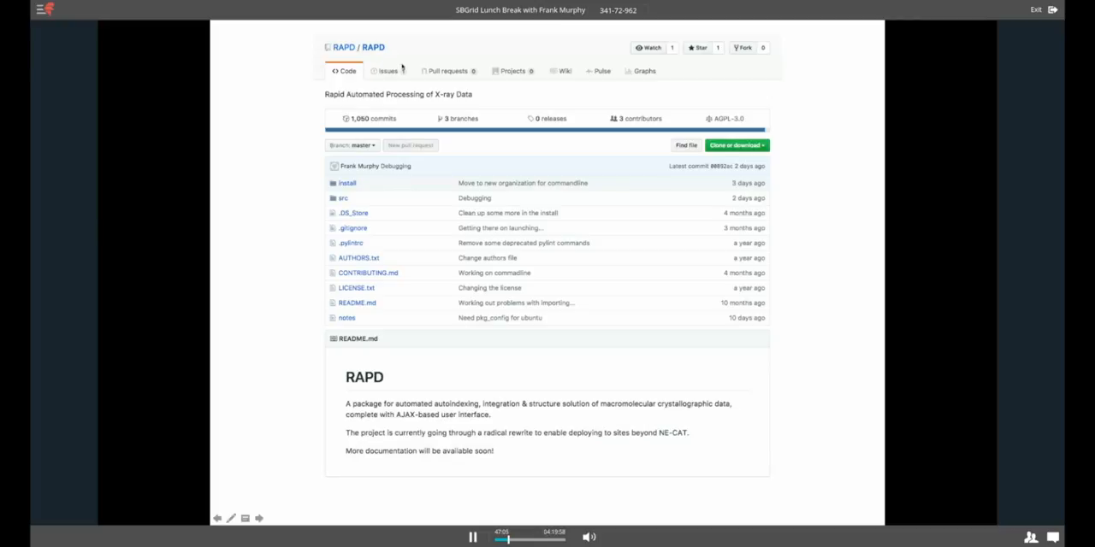
{"action": "mouse_move", "coordinate": [274, 127]}
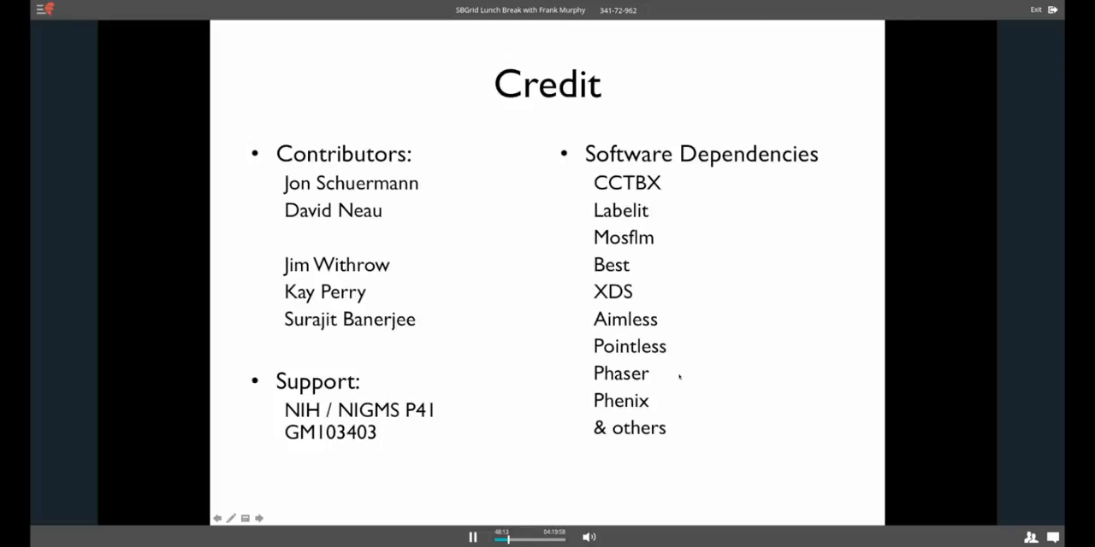
{"action": "mouse_move", "coordinate": [696, 412]}
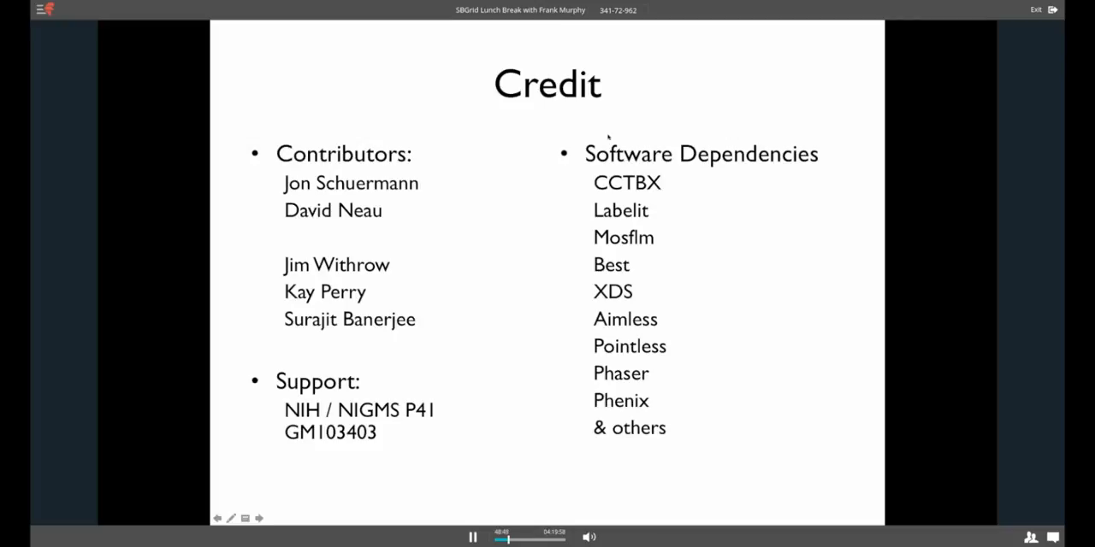
{"action": "mouse_move", "coordinate": [607, 137]}
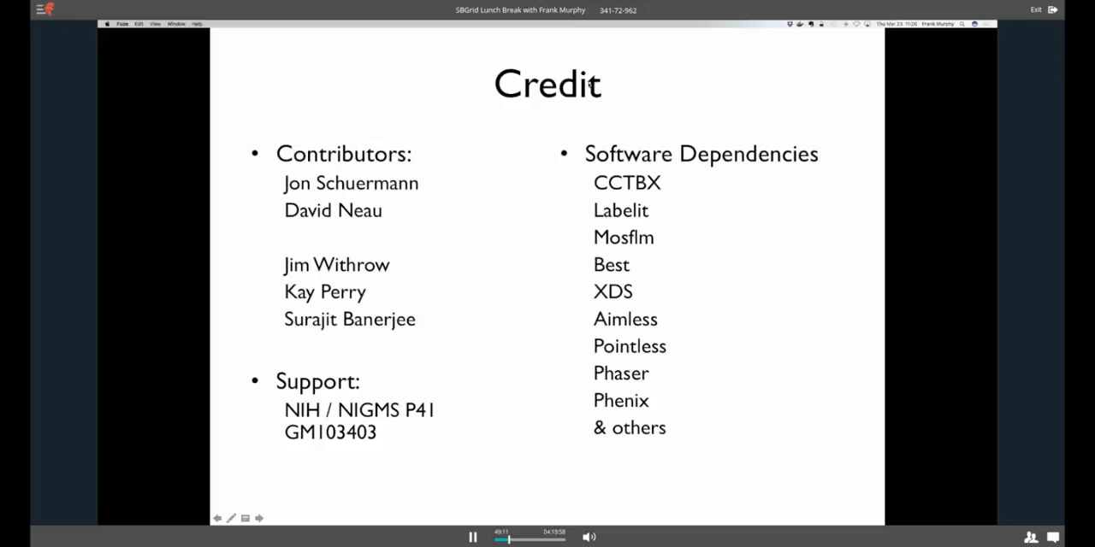
{"action": "mouse_move", "coordinate": [719, 84]}
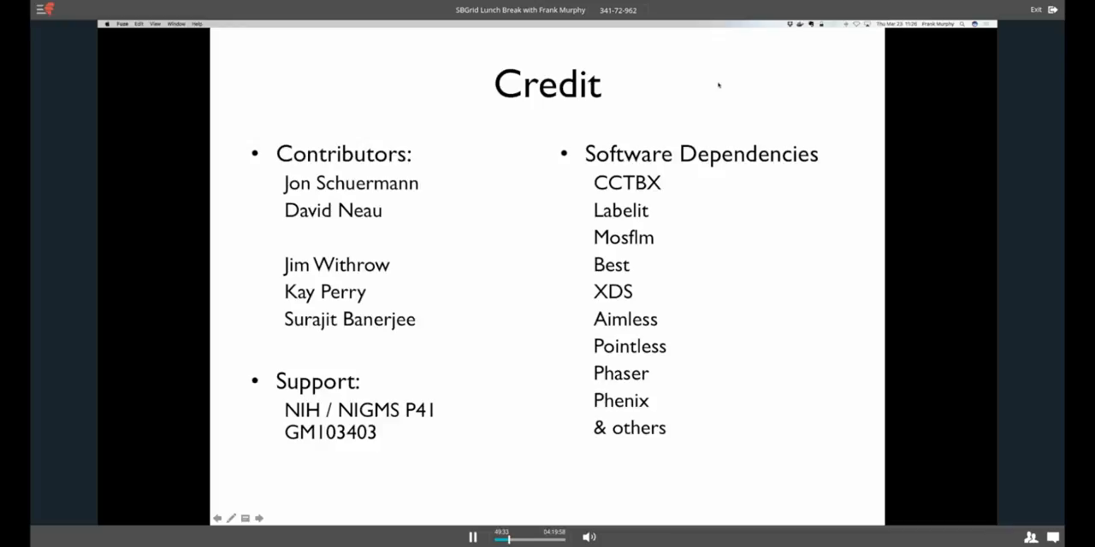
{"action": "mouse_move", "coordinate": [489, 450]}
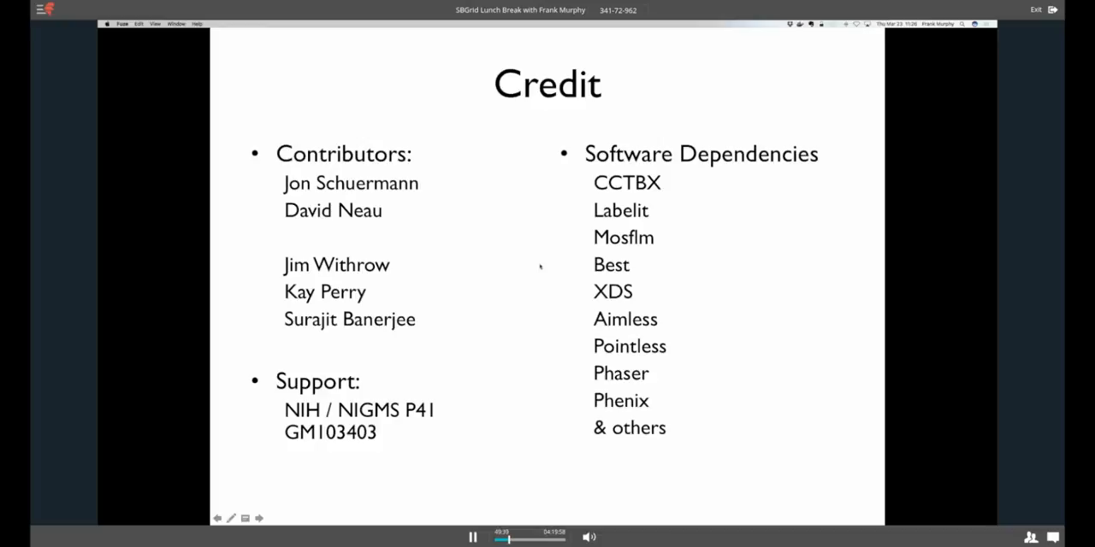
{"action": "mouse_move", "coordinate": [477, 336]}
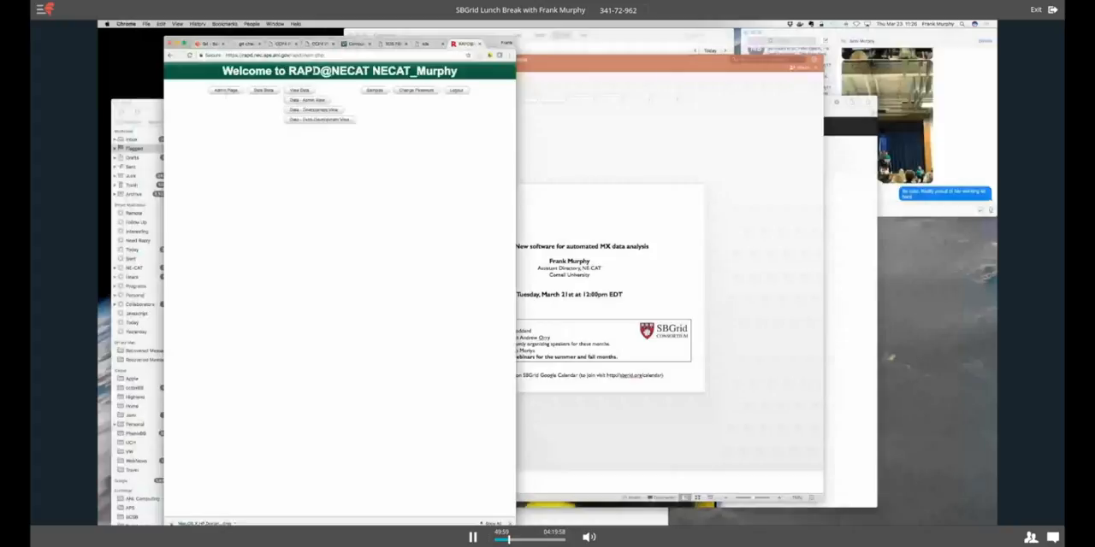
- Open the collected-data page from the View Data entries on the RAPD@NECAT welcome page
{"action": "left_click", "coordinate": [316, 110]}
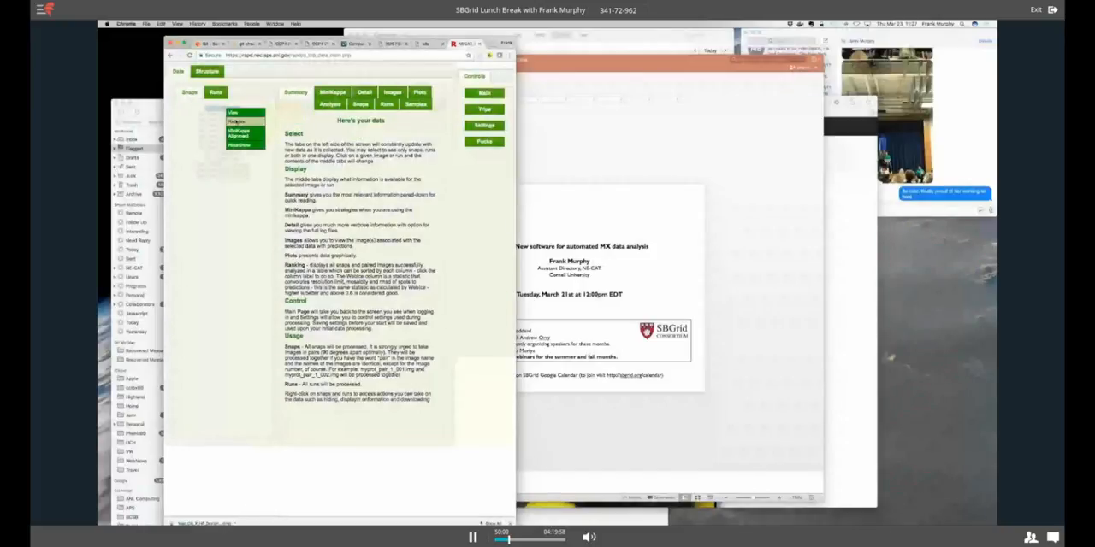
{"action": "left_click", "coordinate": [484, 141]}
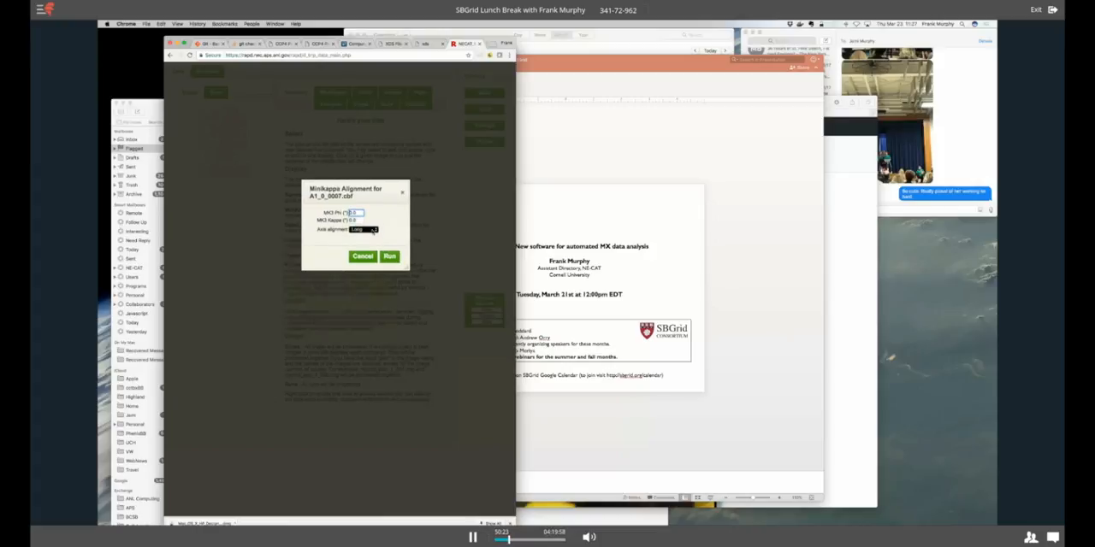
- Review the Axis alignment options Long, a*, b*, c* and Split for image A1_0_0007.cbf
{"action": "left_click", "coordinate": [364, 229]}
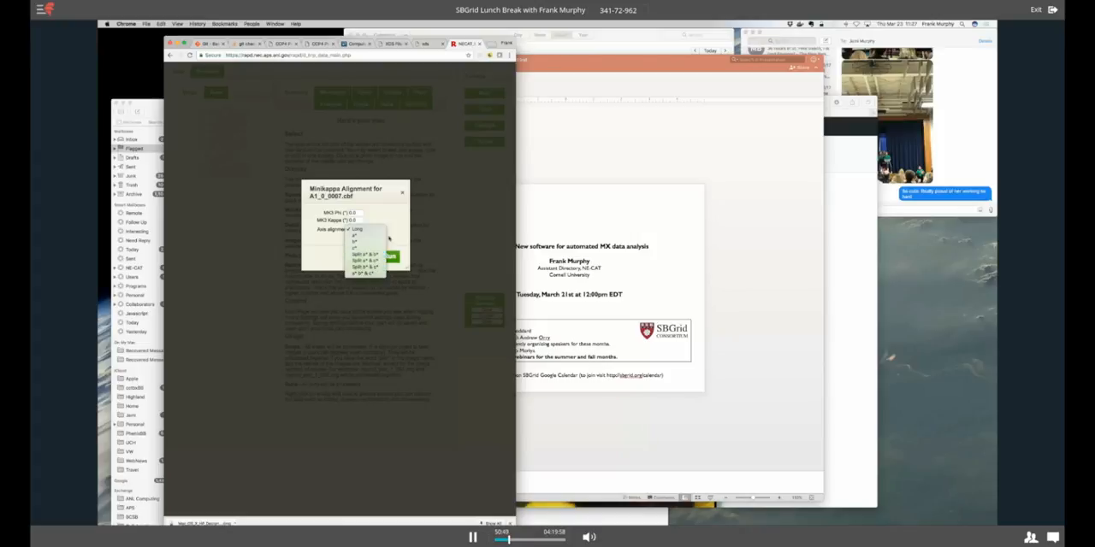
{"action": "left_click", "coordinate": [363, 230]}
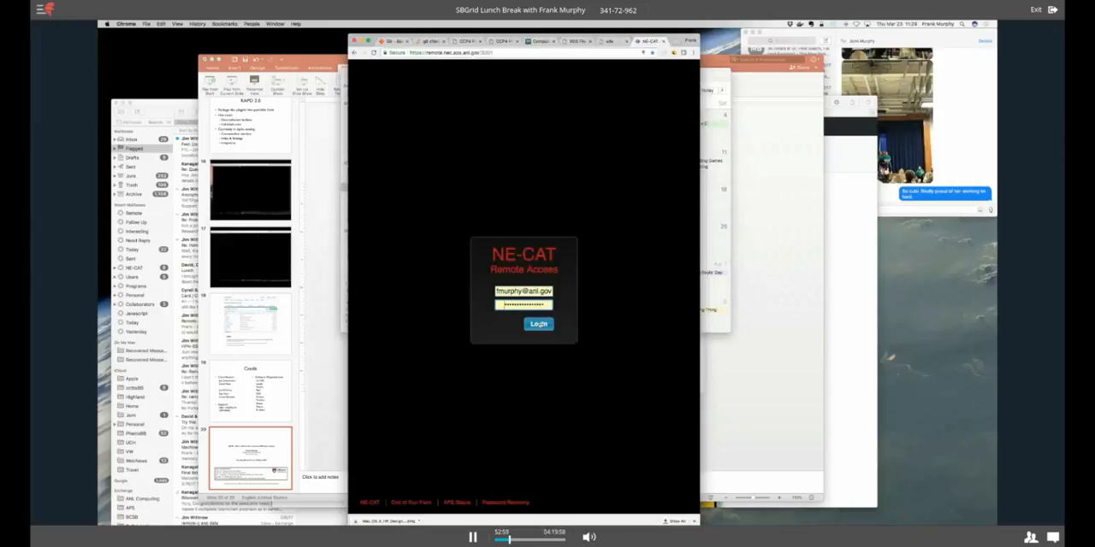
- Log into NE-CAT Remote Access, view a diffraction image, then return to RAPD@NECAT
{"action": "left_click", "coordinate": [538, 324]}
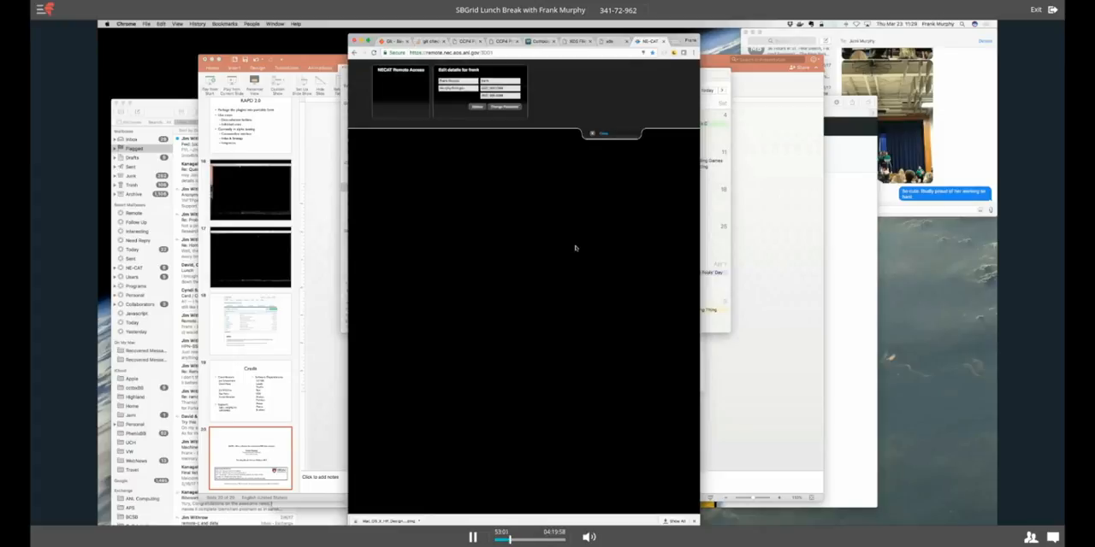
{"action": "left_click", "coordinate": [476, 106]}
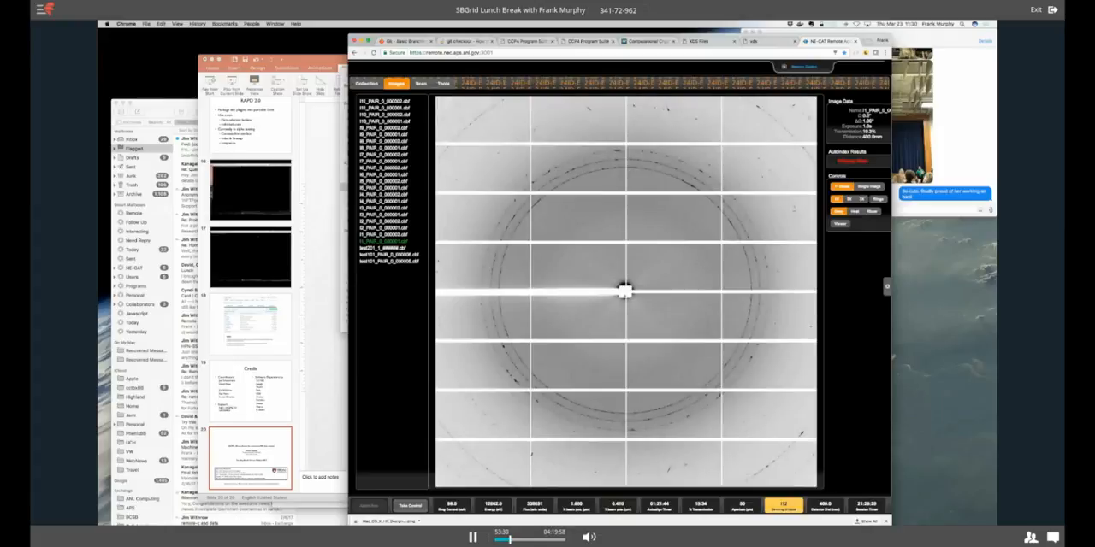
{"action": "left_click", "coordinate": [367, 83]}
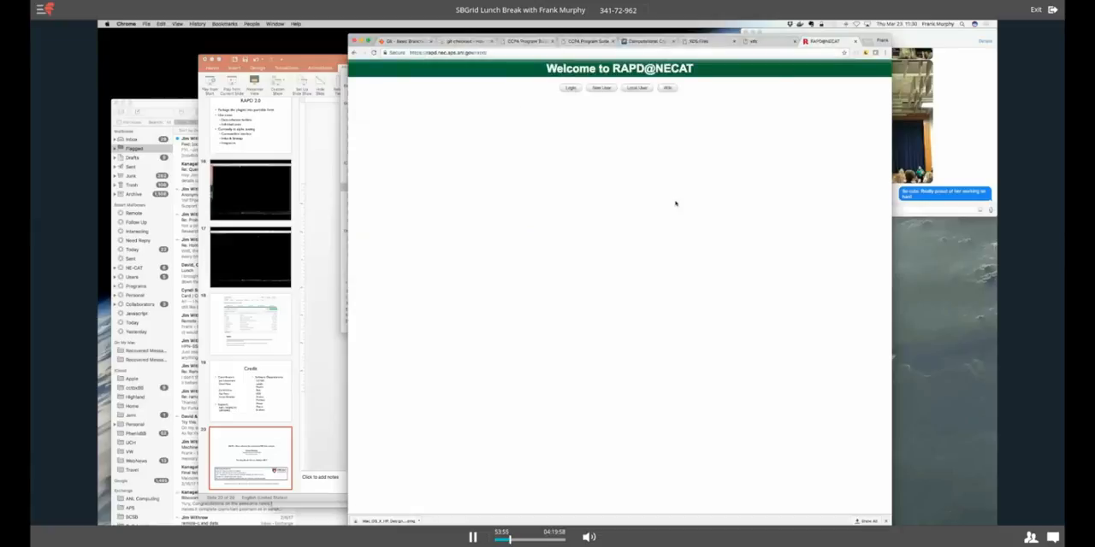
- Log into RAPD and open the MR setup for thaum_3_1s_1d_2 from the Rerun menu
{"action": "left_click", "coordinate": [570, 87]}
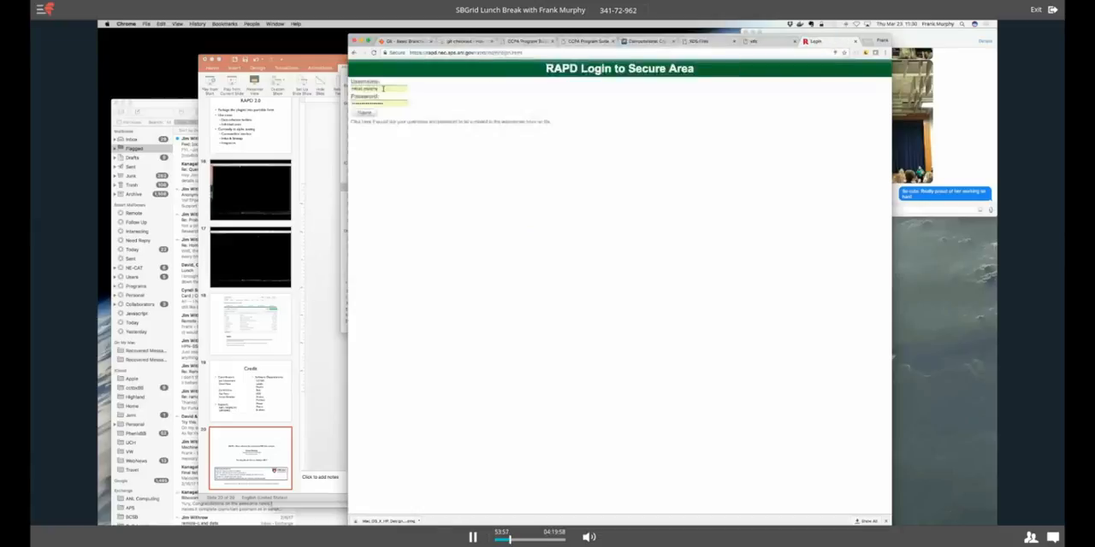
{"action": "left_click", "coordinate": [364, 112]}
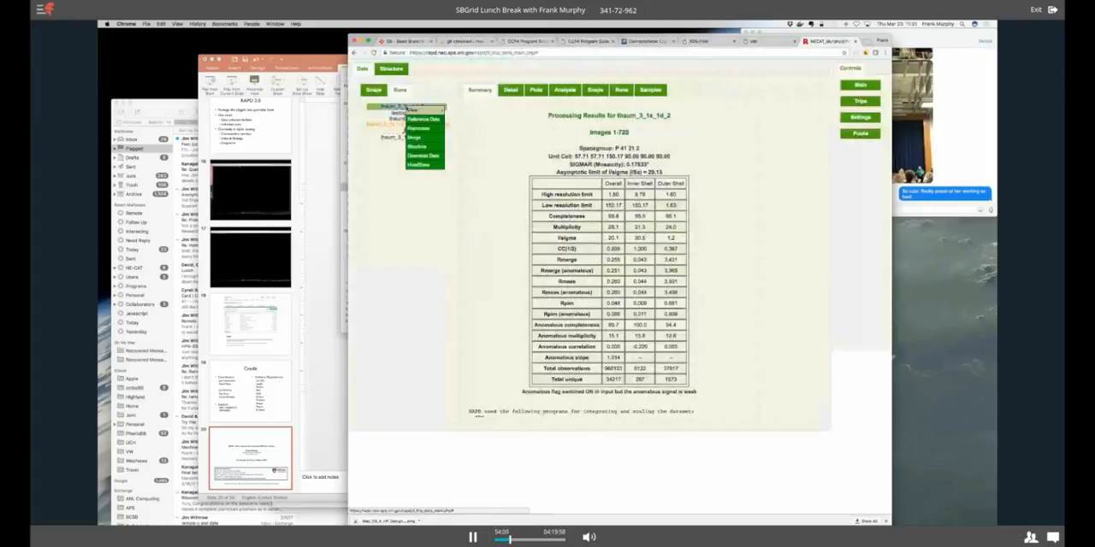
{"action": "left_click", "coordinate": [418, 145]}
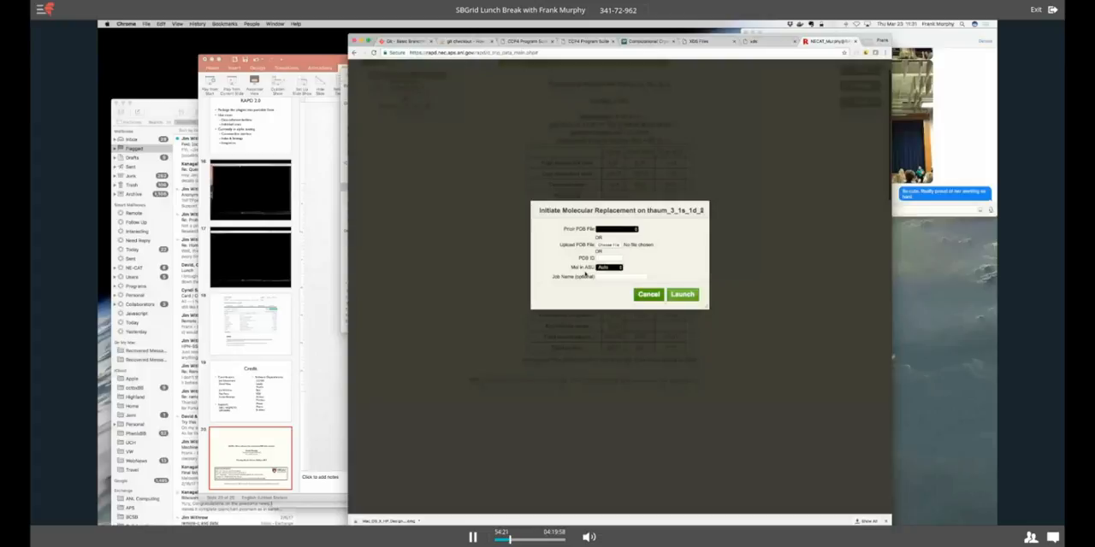
{"action": "mouse_move", "coordinate": [654, 272]}
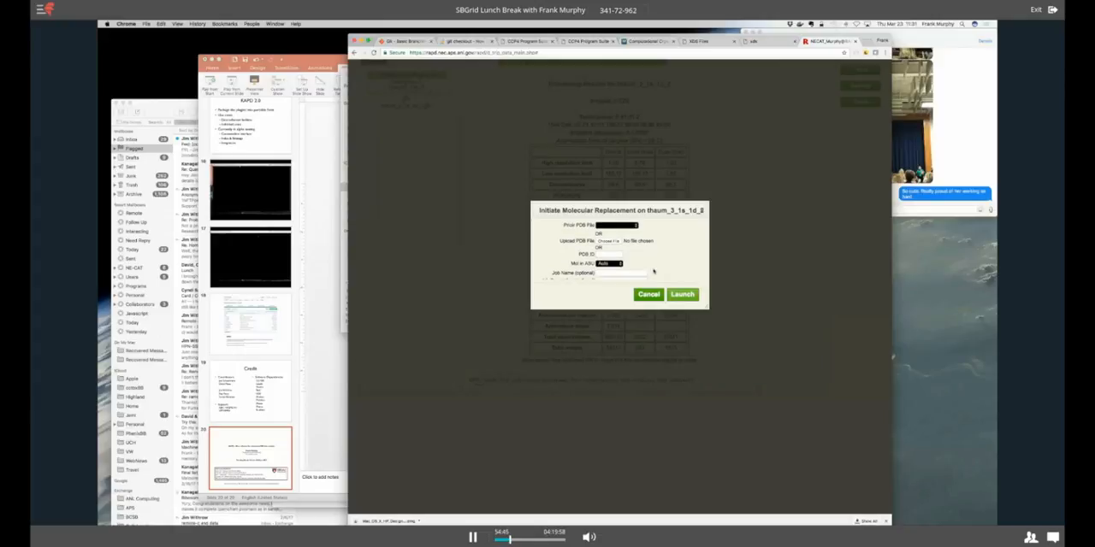
- Cancel the molecular replacement dialog for thaum_3_1s_1d_2 without launching it
{"action": "left_click", "coordinate": [682, 294]}
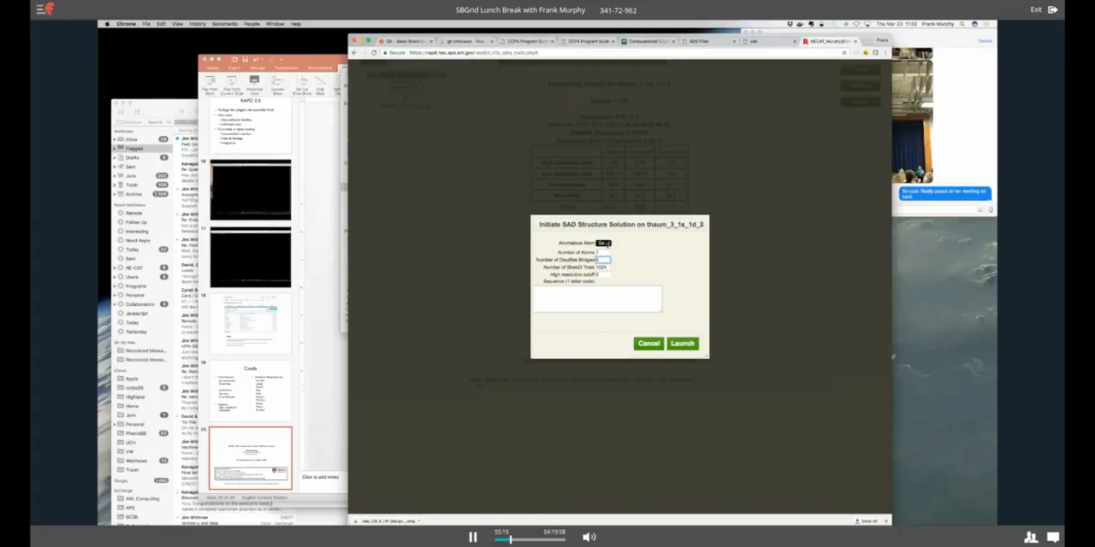
- View the Anomalous Atom element choices, then cancel the SAD setup for thaum_3_1s_1d_2
{"action": "left_click", "coordinate": [603, 243]}
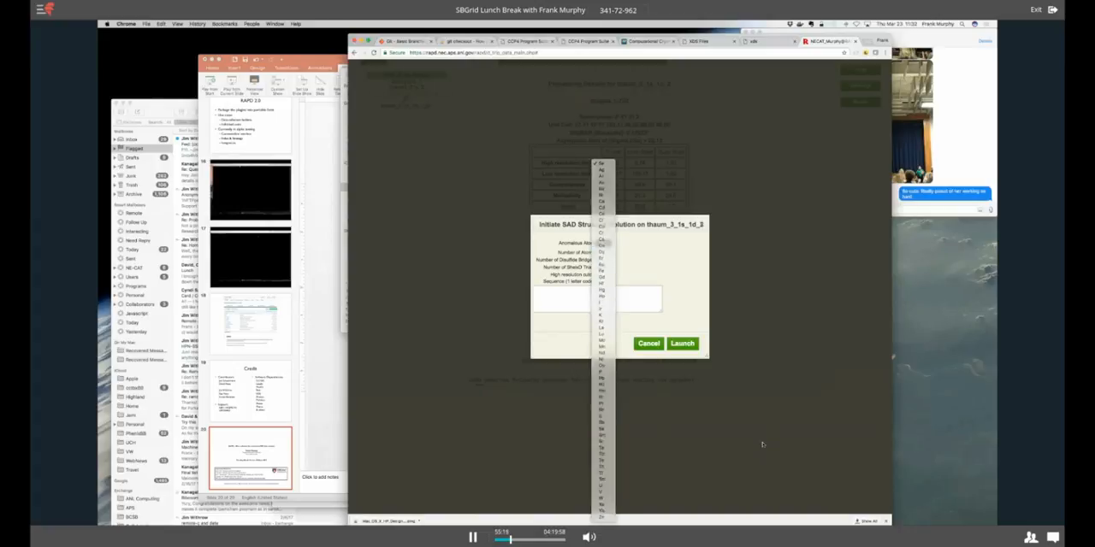
{"action": "left_click", "coordinate": [682, 343]}
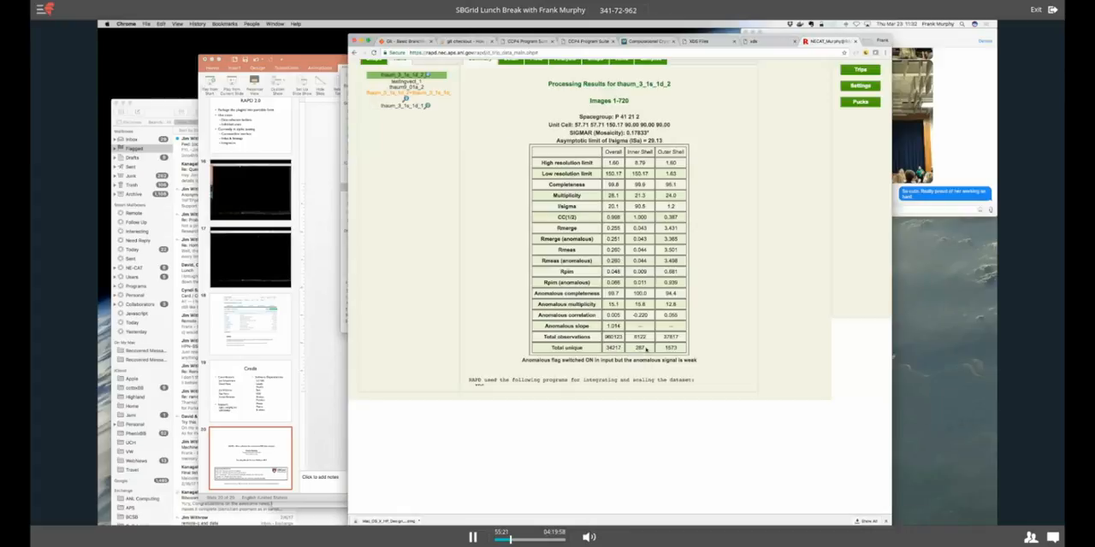
{"action": "mouse_move", "coordinate": [852, 454]}
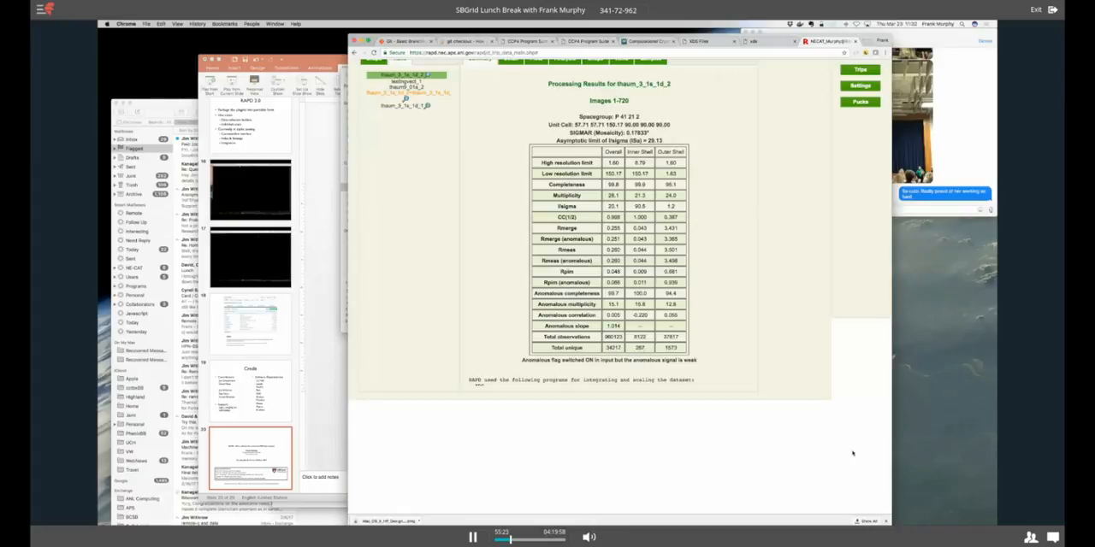